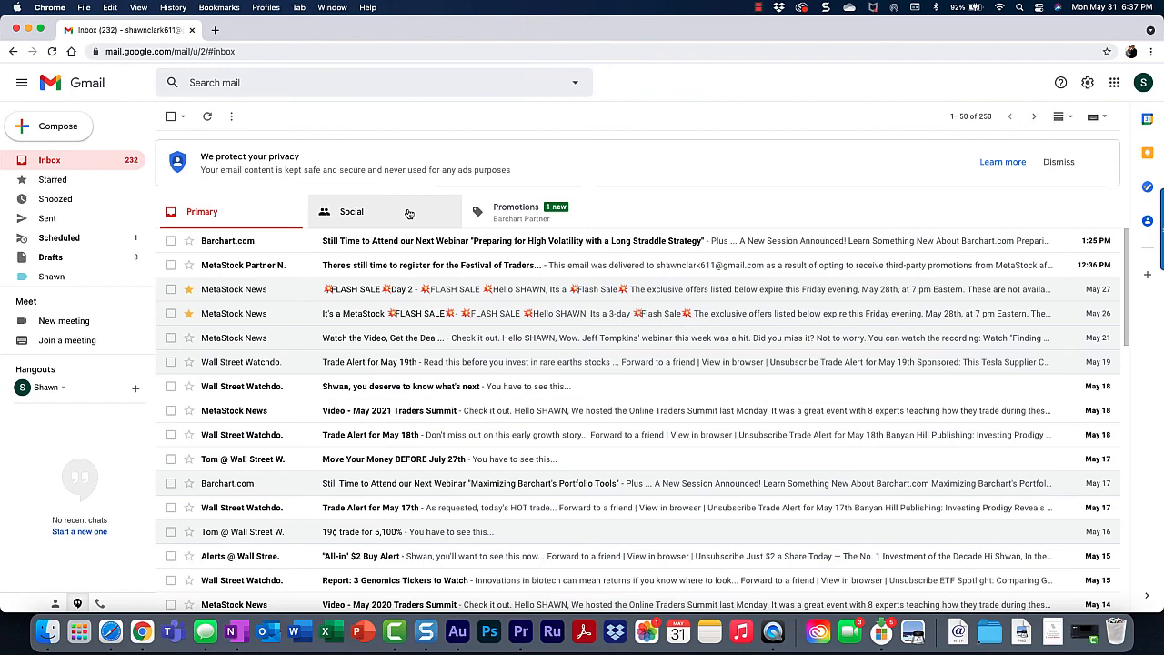
mouse_move(465, 290)
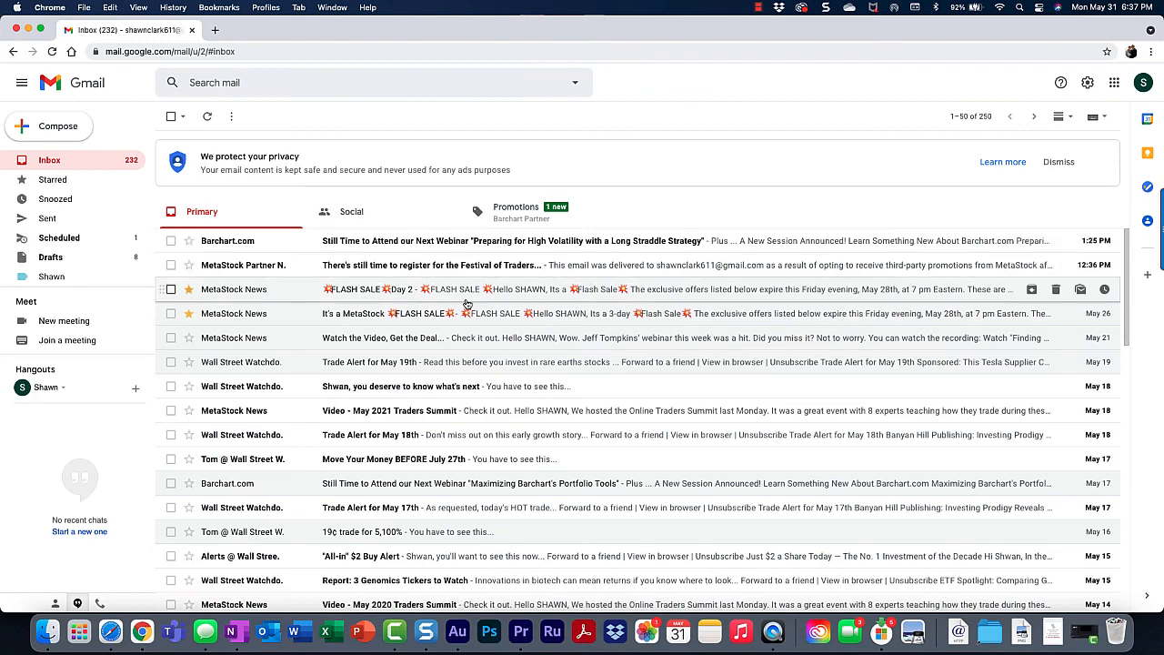
Scroll the Primary inbox down toward the mid-May MetaStock News message.
scroll(down, 3)
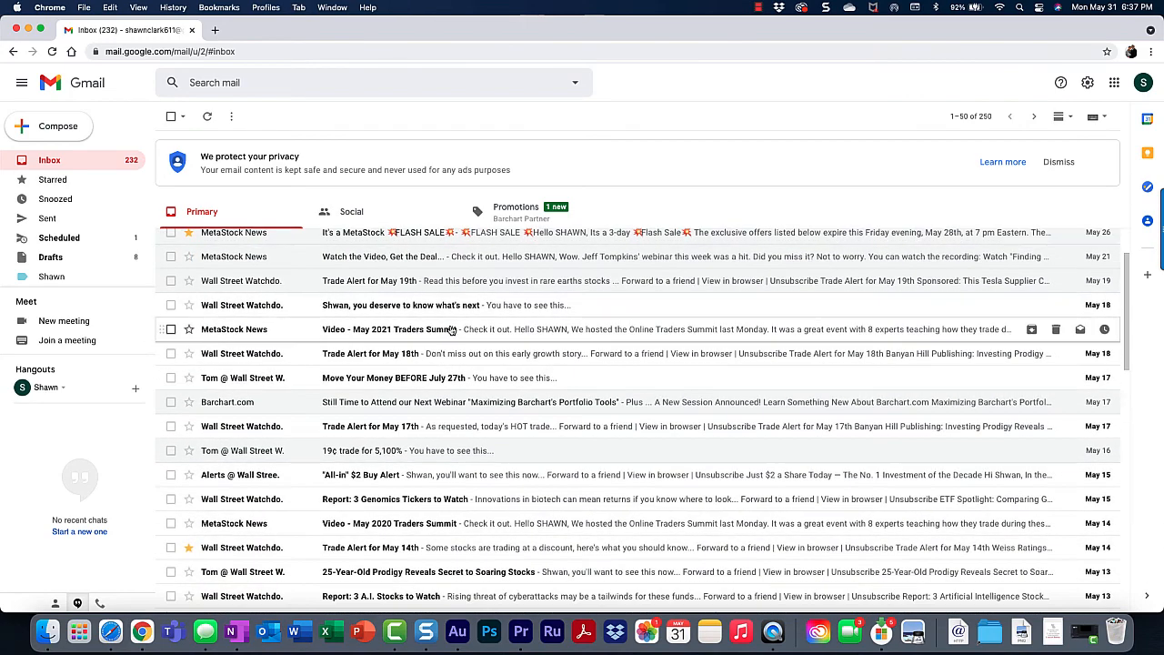
scroll(down, 3)
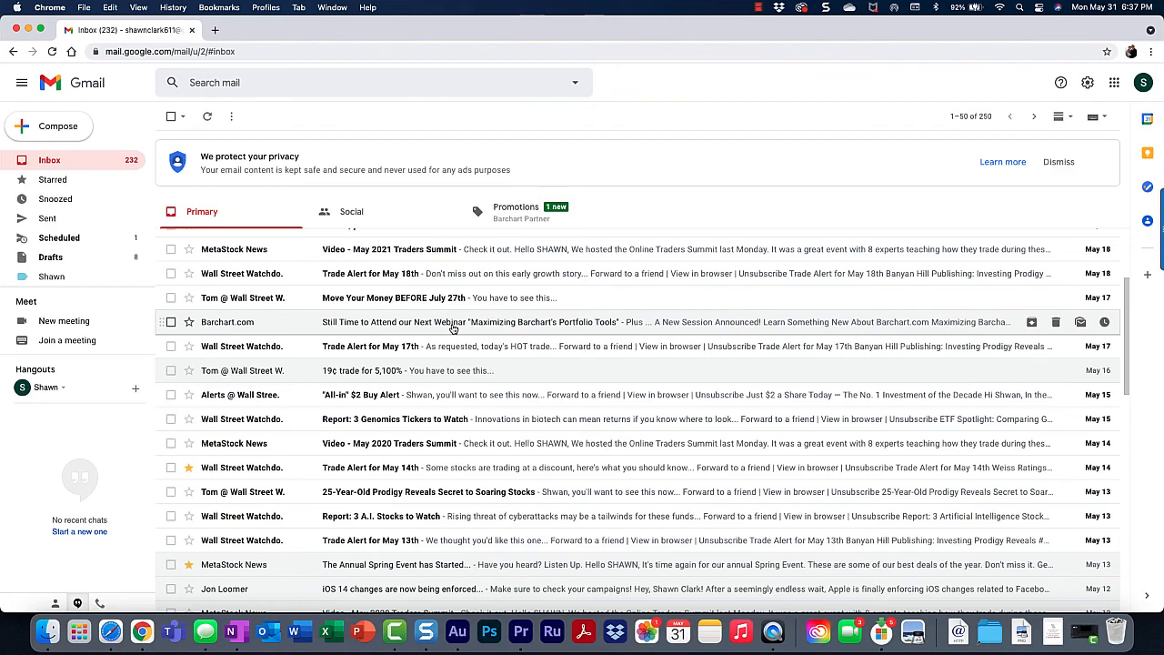
mouse_move(273, 262)
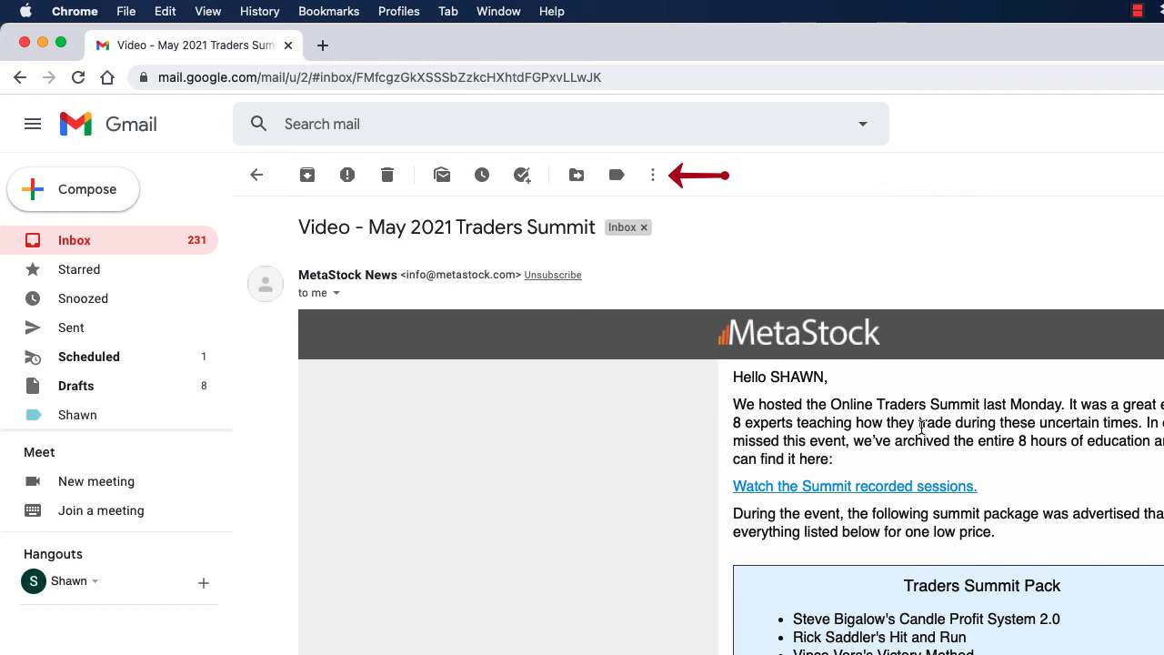
mouse_move(651, 175)
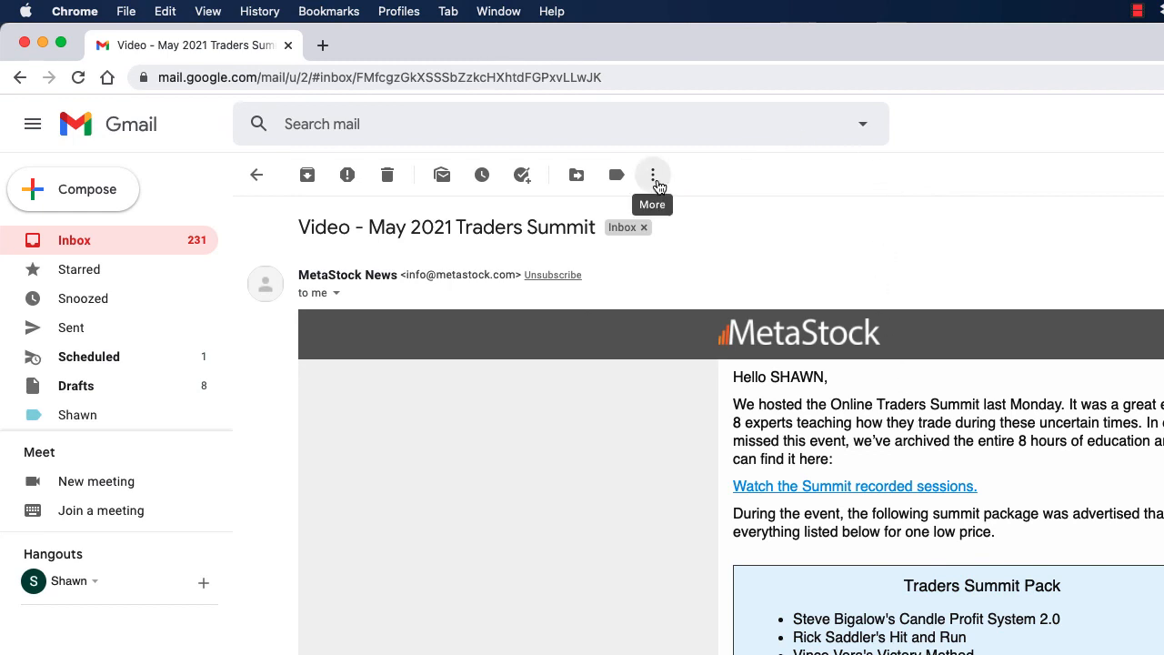
click(651, 174)
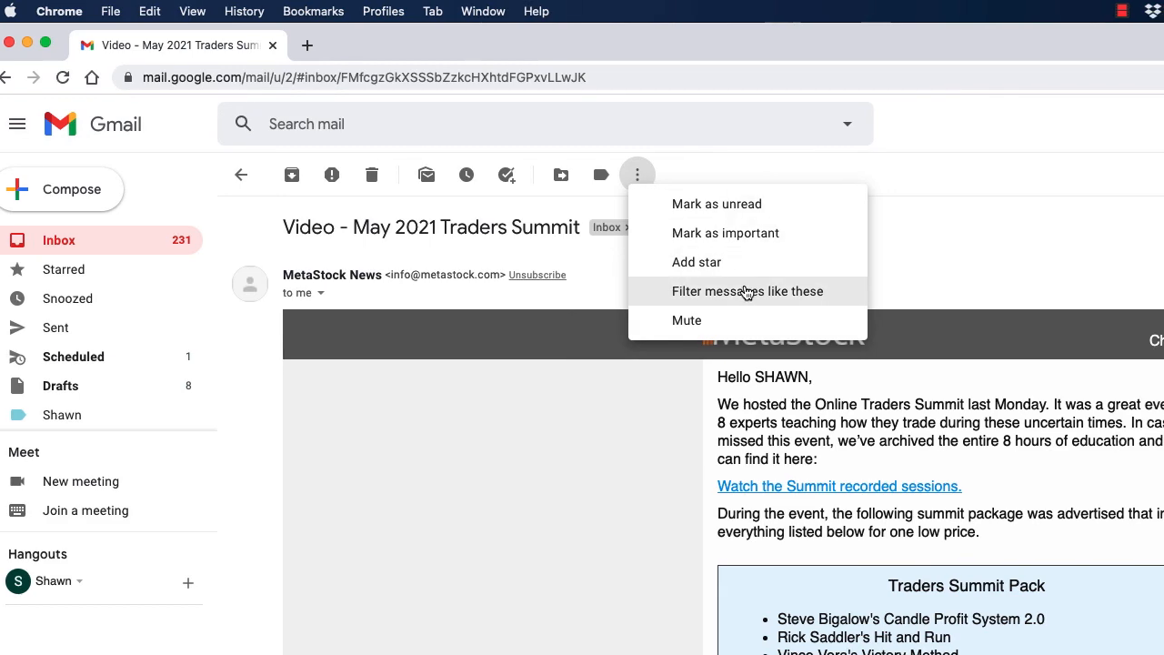
click(746, 291)
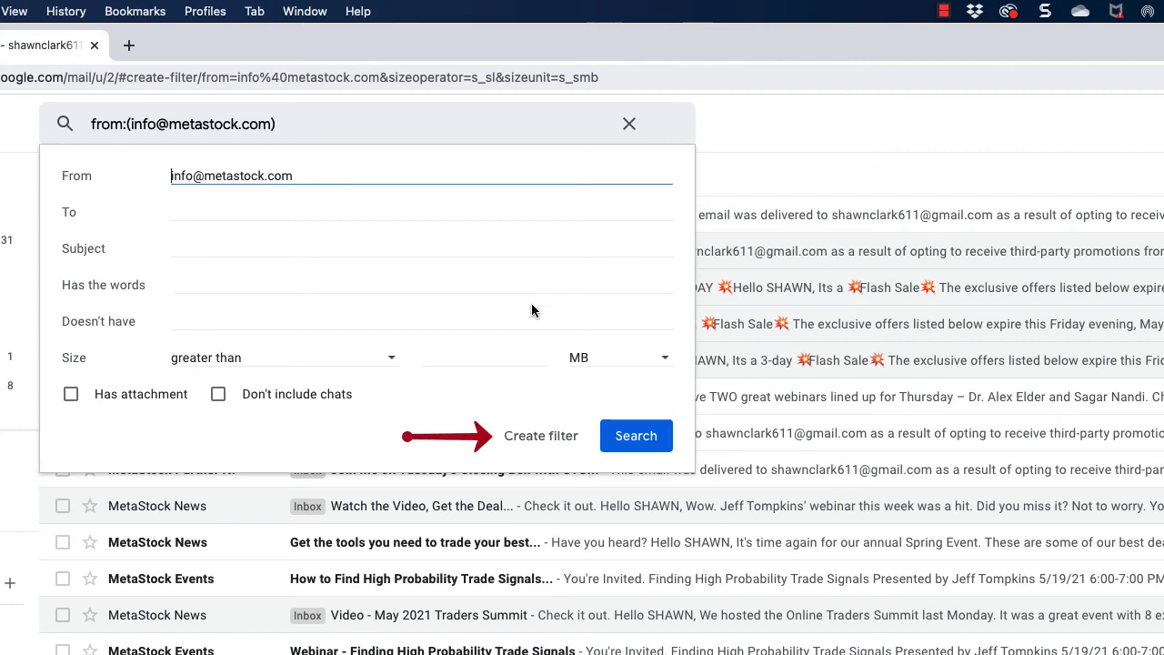
click(540, 437)
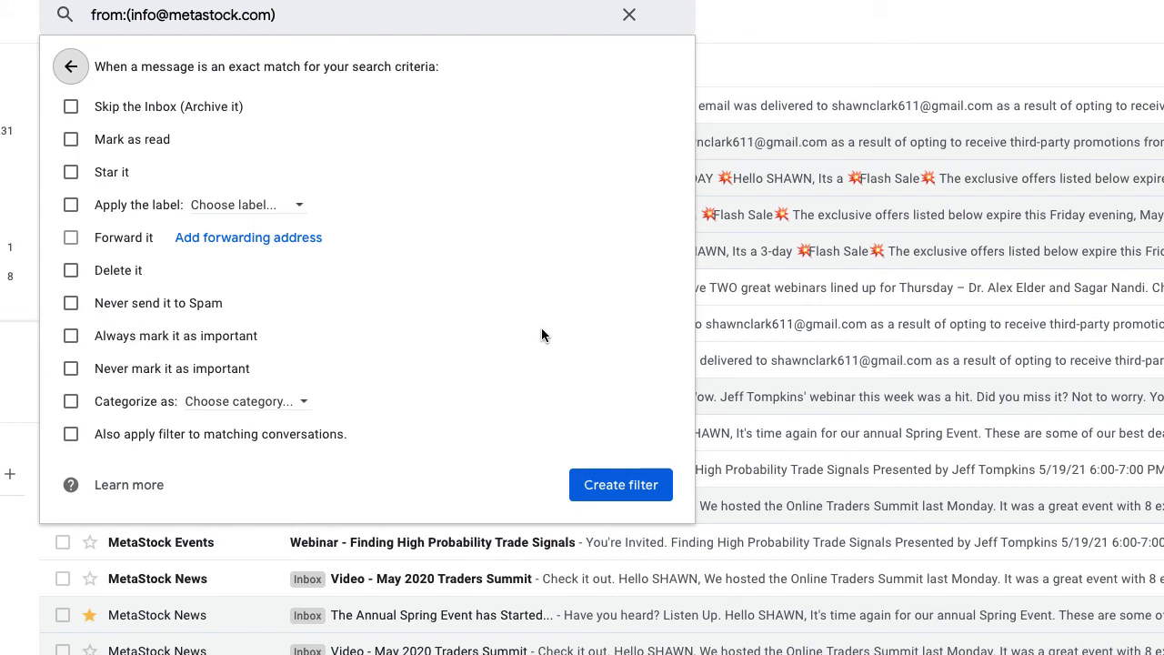
mouse_move(462, 262)
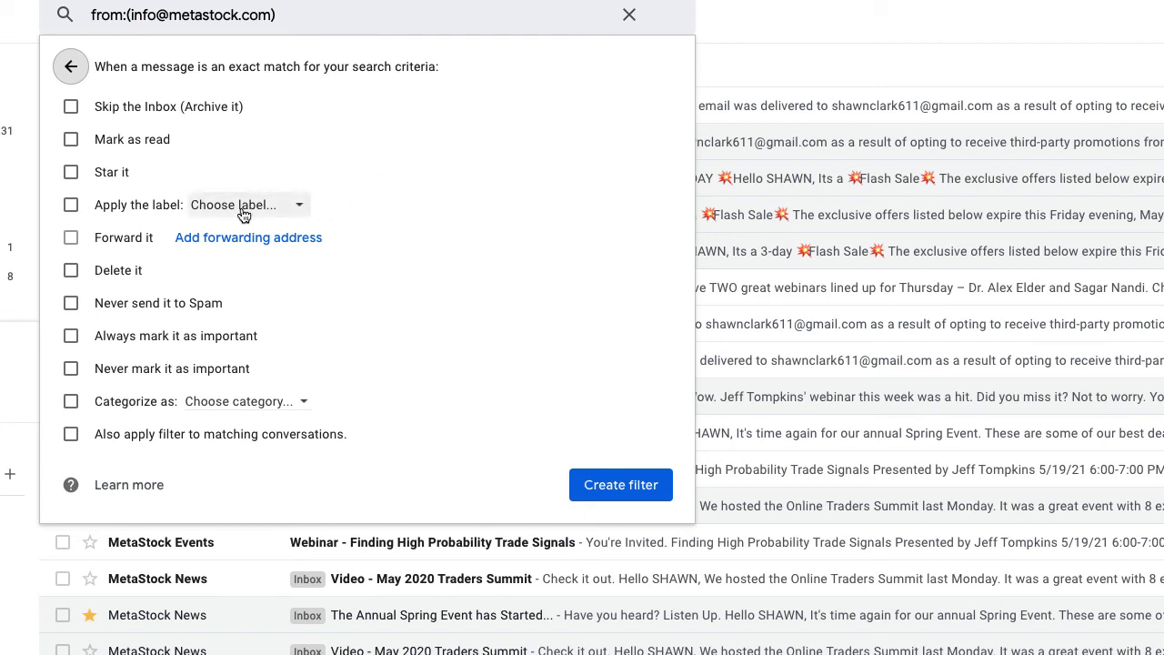
mouse_move(227, 202)
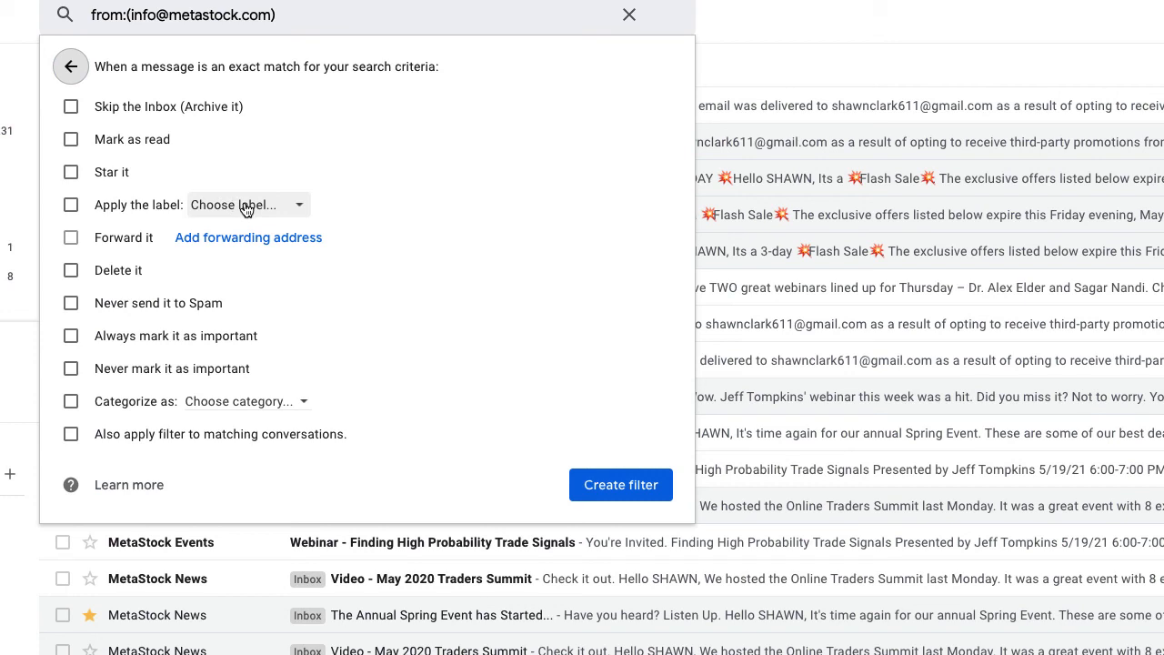
mouse_move(315, 191)
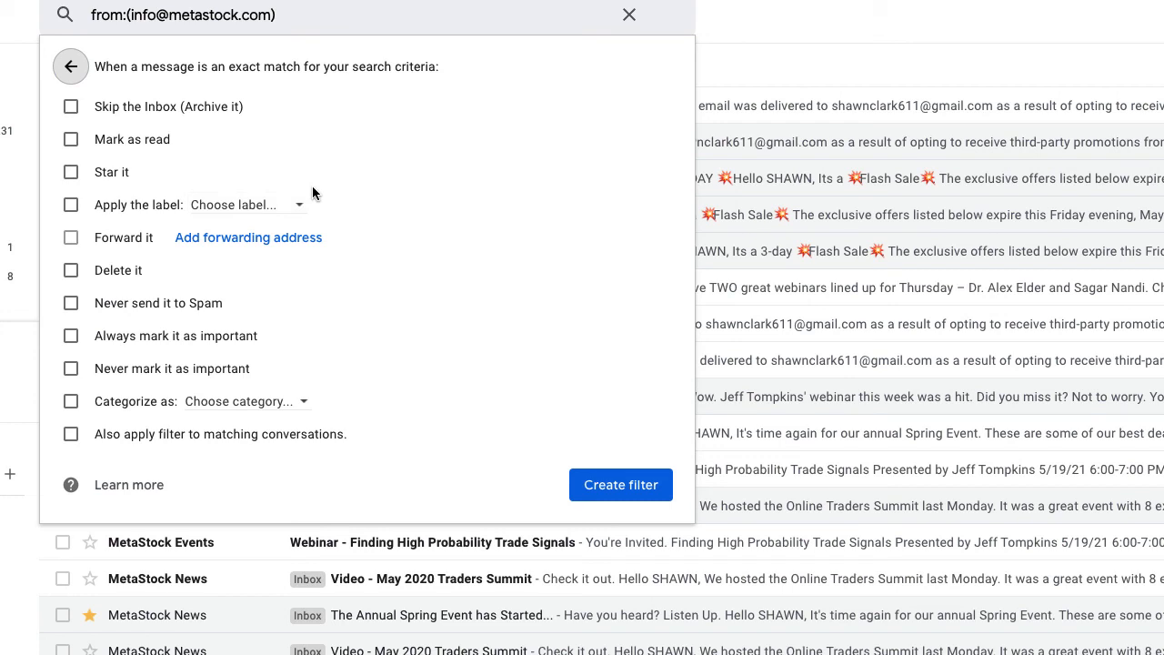
mouse_move(172, 222)
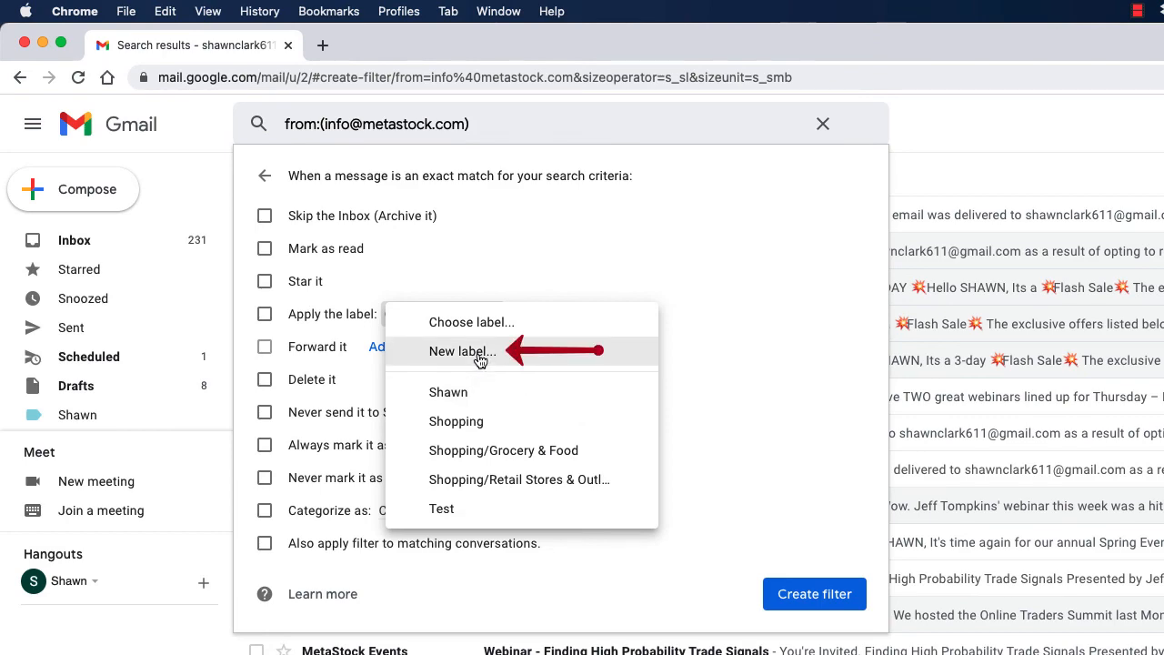
Create a new label 'Meta Stock' as the label the filter applies.
click(462, 351)
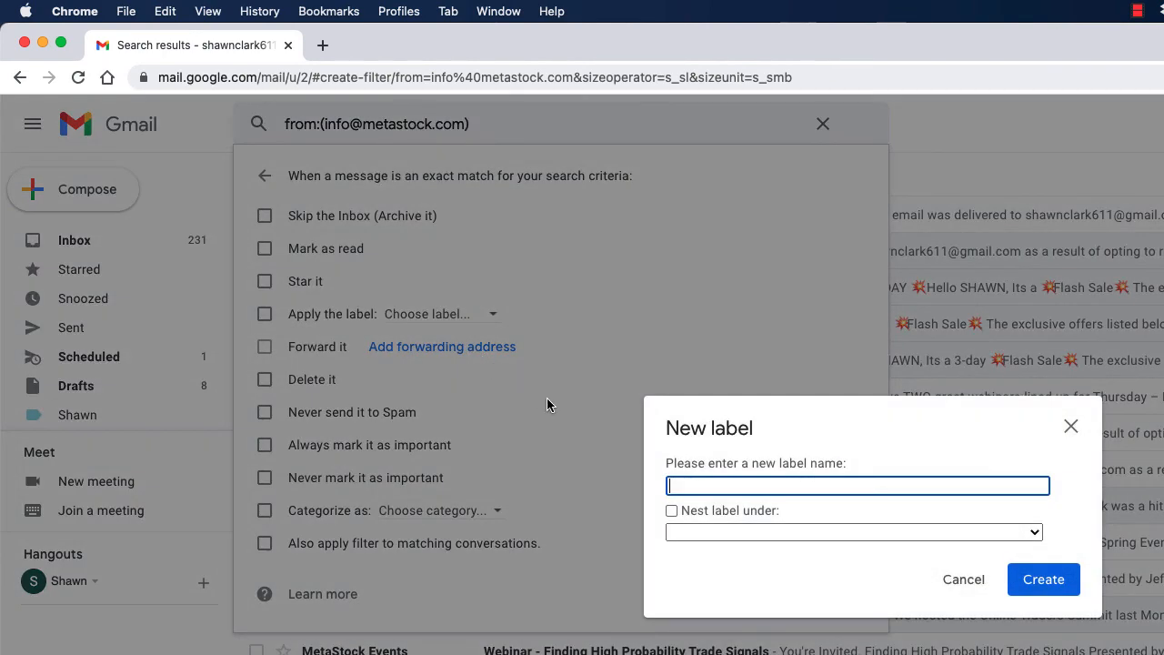
mouse_move(549, 407)
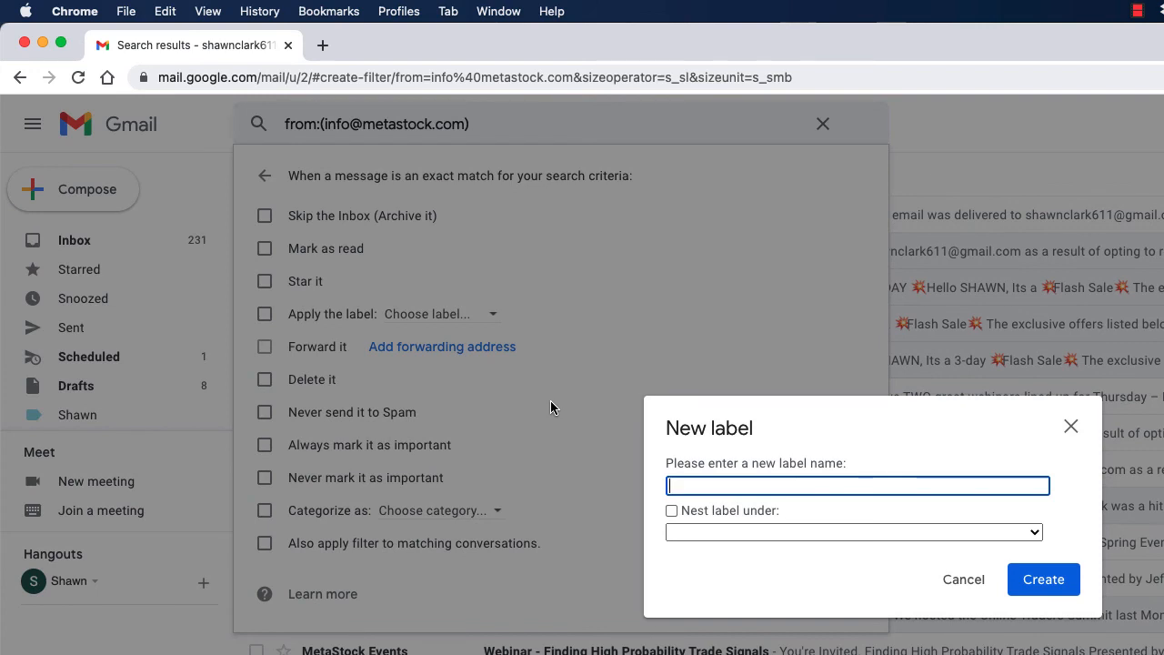
text(Meta Stock)
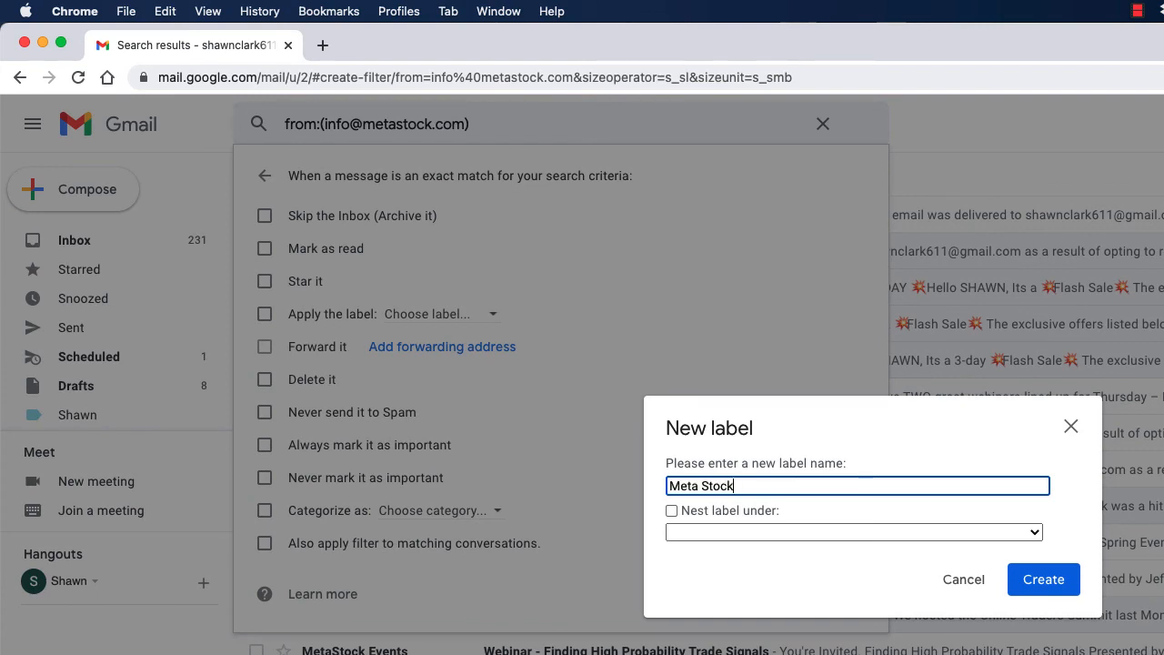
mouse_move(694, 451)
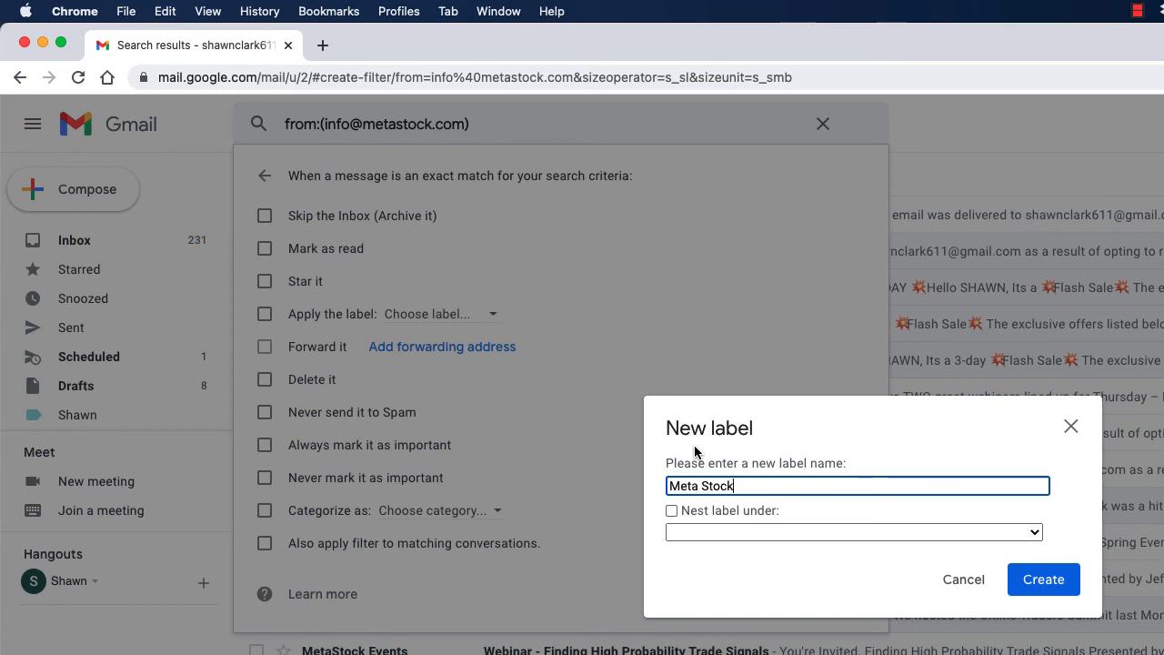
mouse_move(1094, 571)
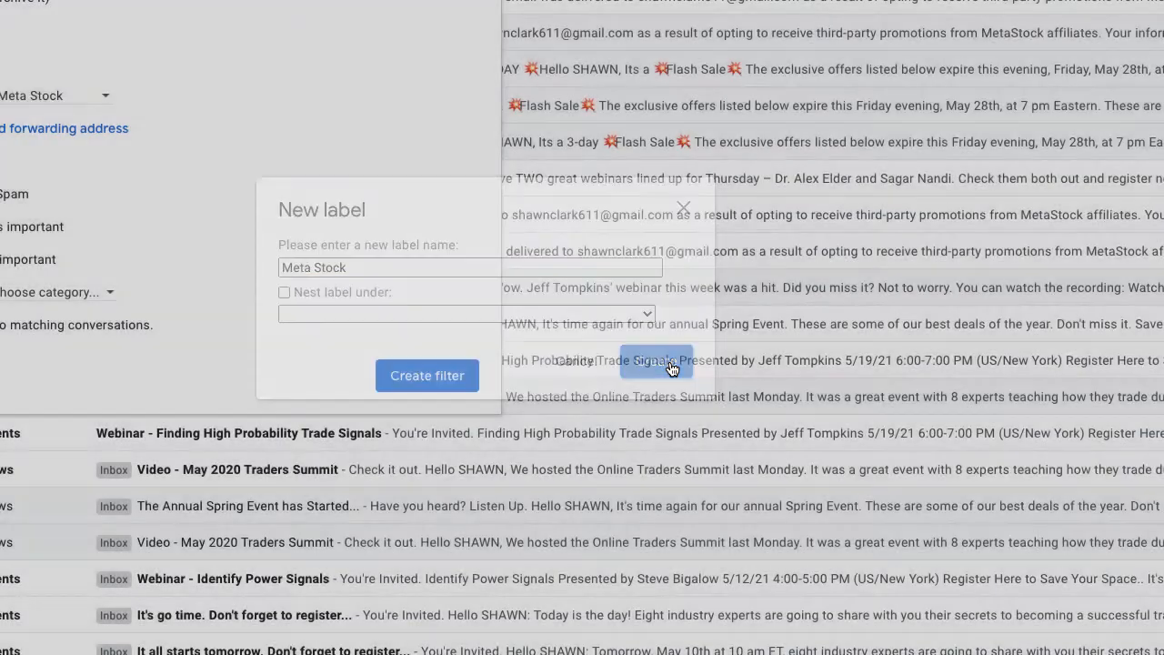
click(426, 375)
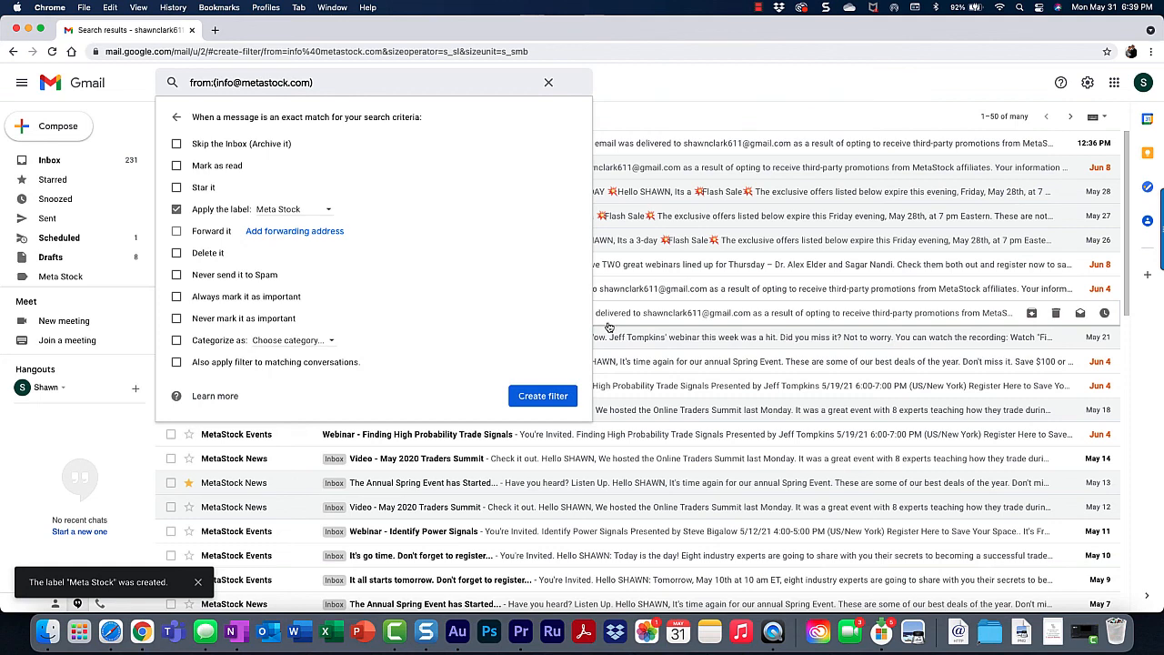
mouse_move(611, 326)
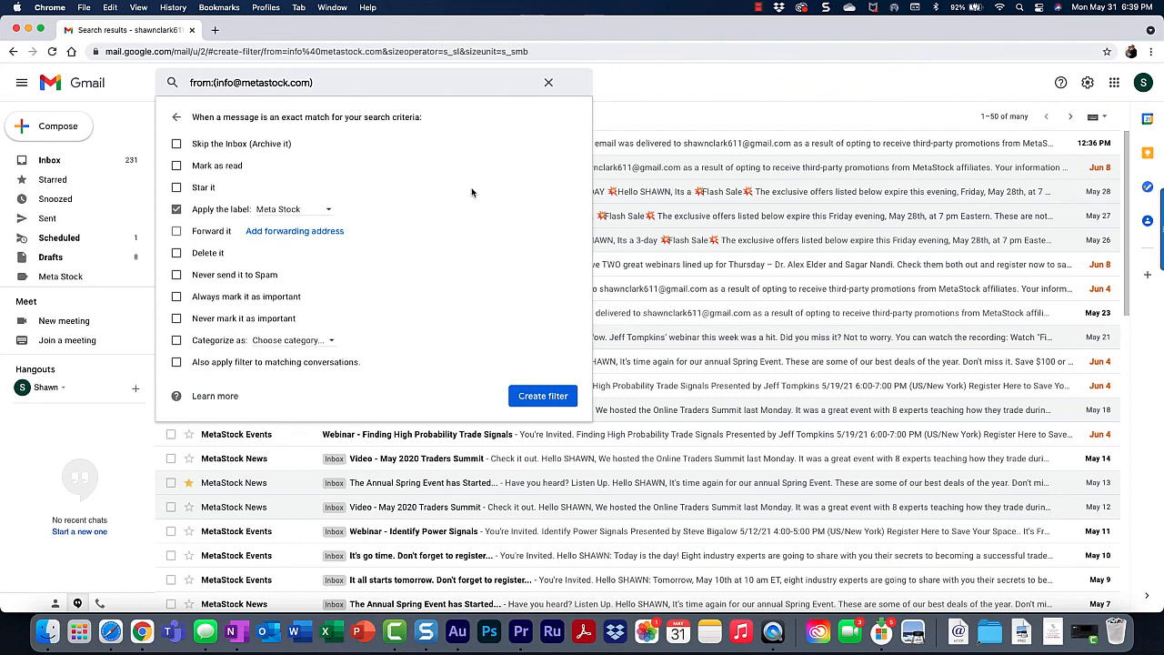
mouse_move(314, 179)
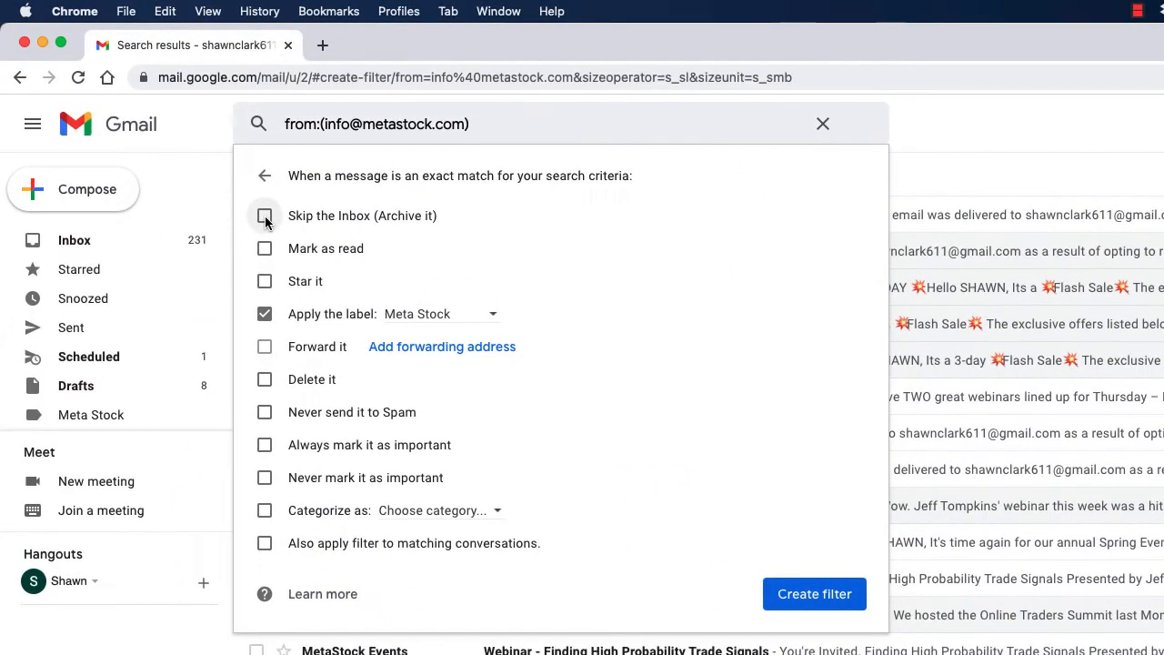
Enable 'Skip the Inbox (Archive it)' for the MetaStock filter.
click(265, 215)
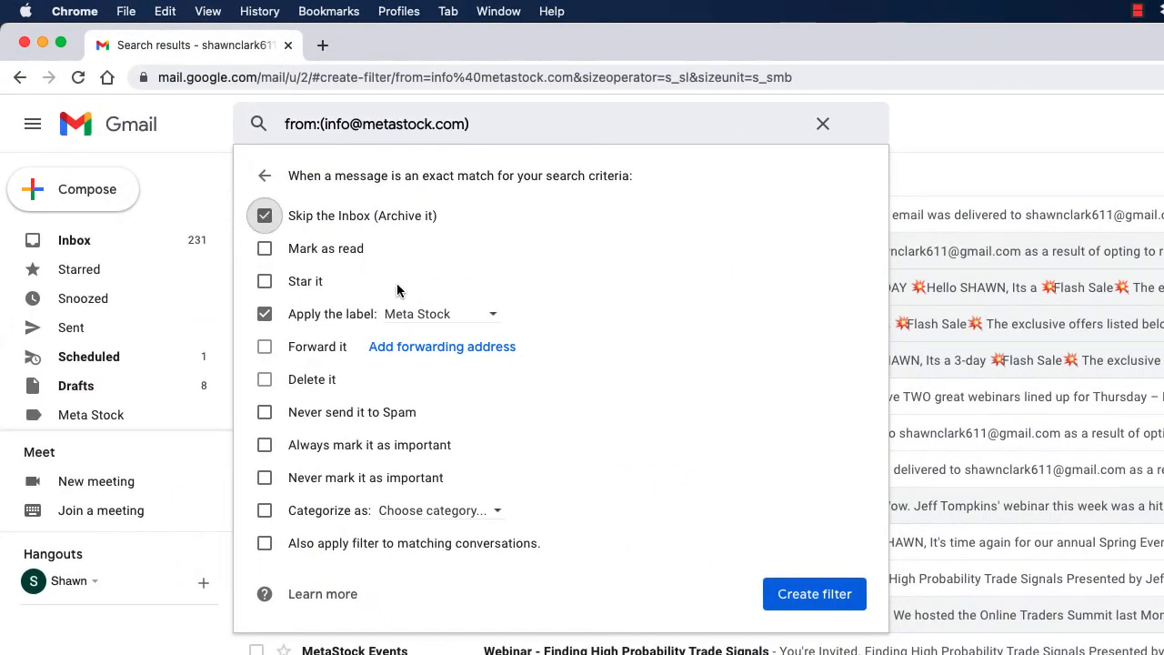
mouse_move(535, 334)
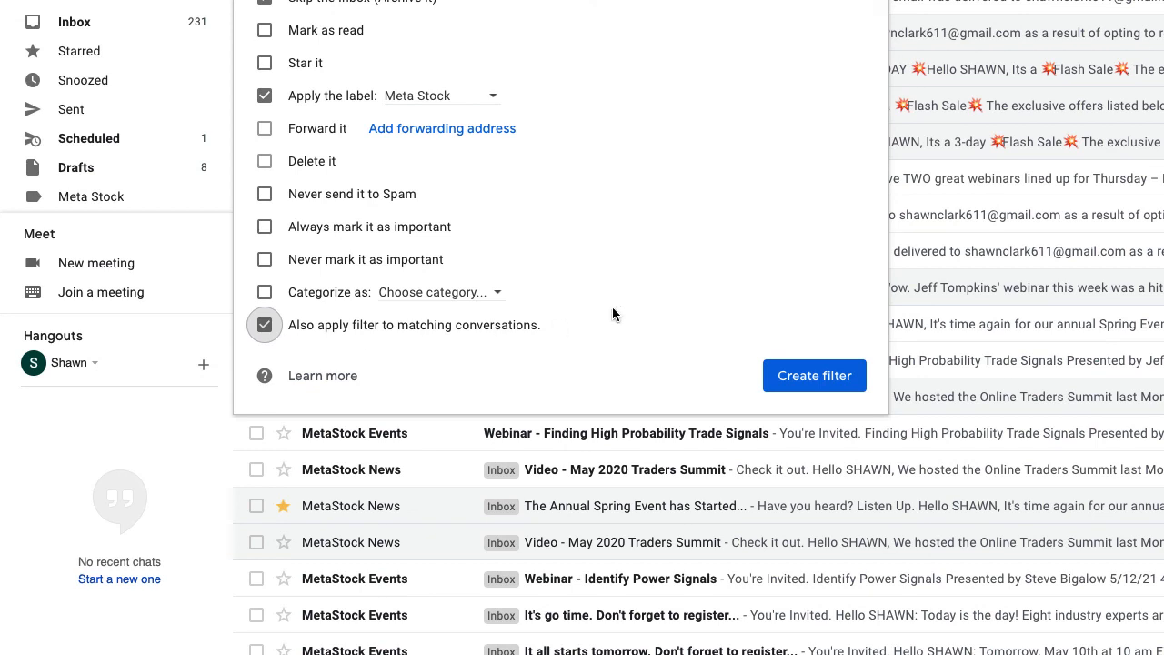
mouse_move(786, 277)
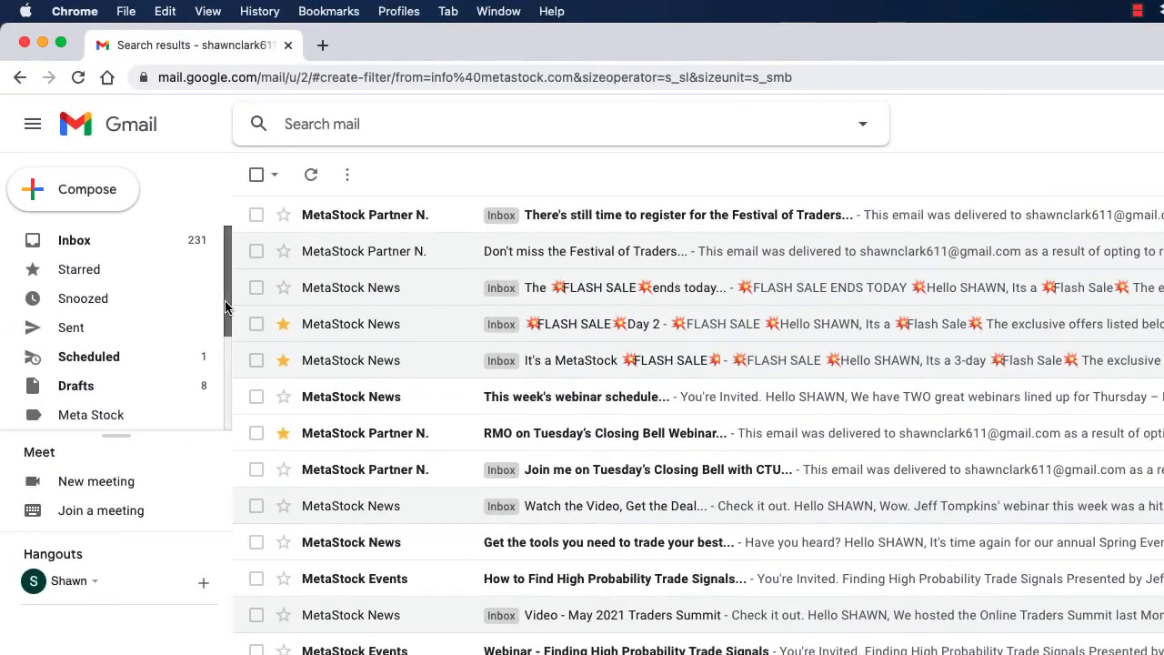
View the Meta Stock label in the sidebar, confirming its 47 filed MetaStock emails.
scroll(down, 3)
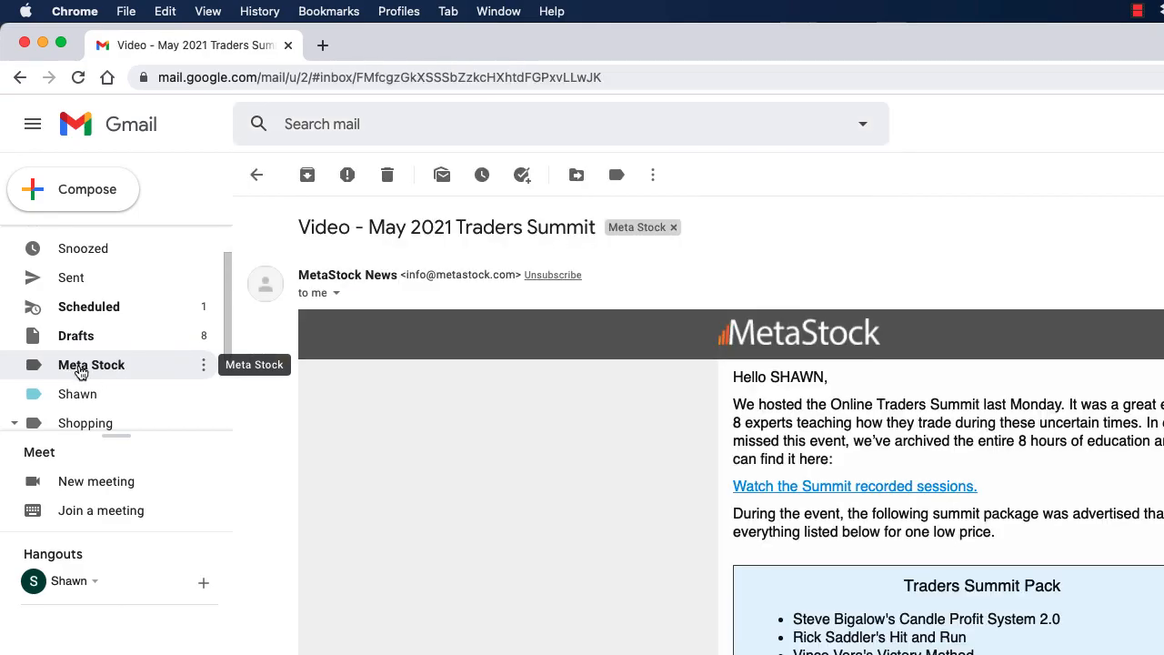
click(91, 363)
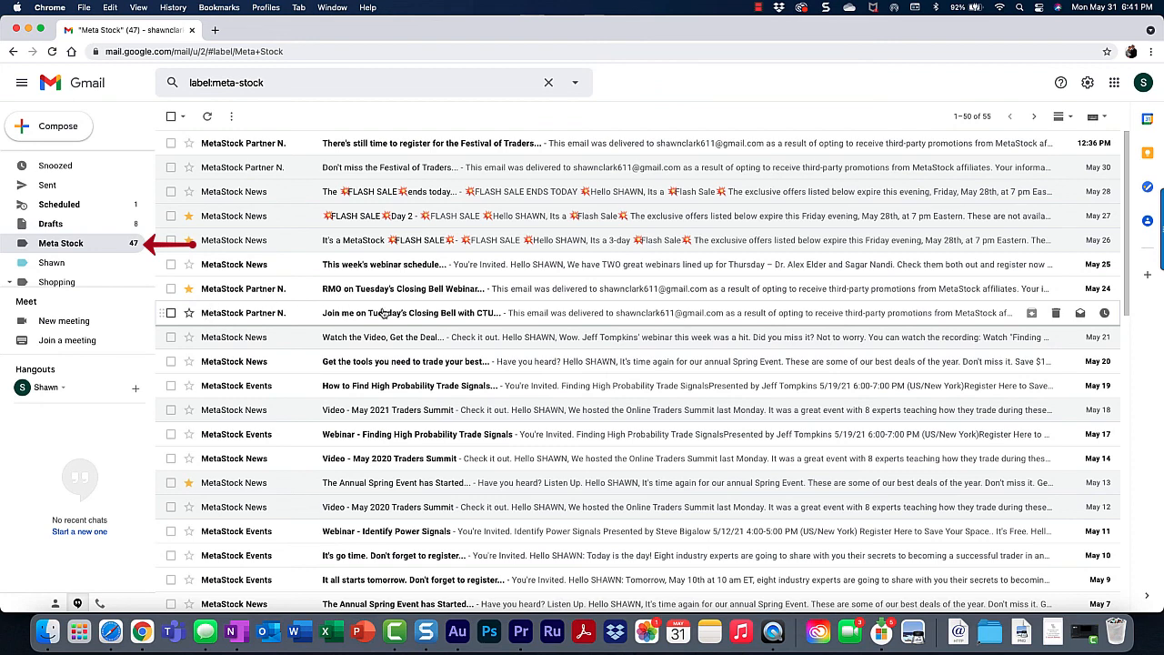
click(971, 116)
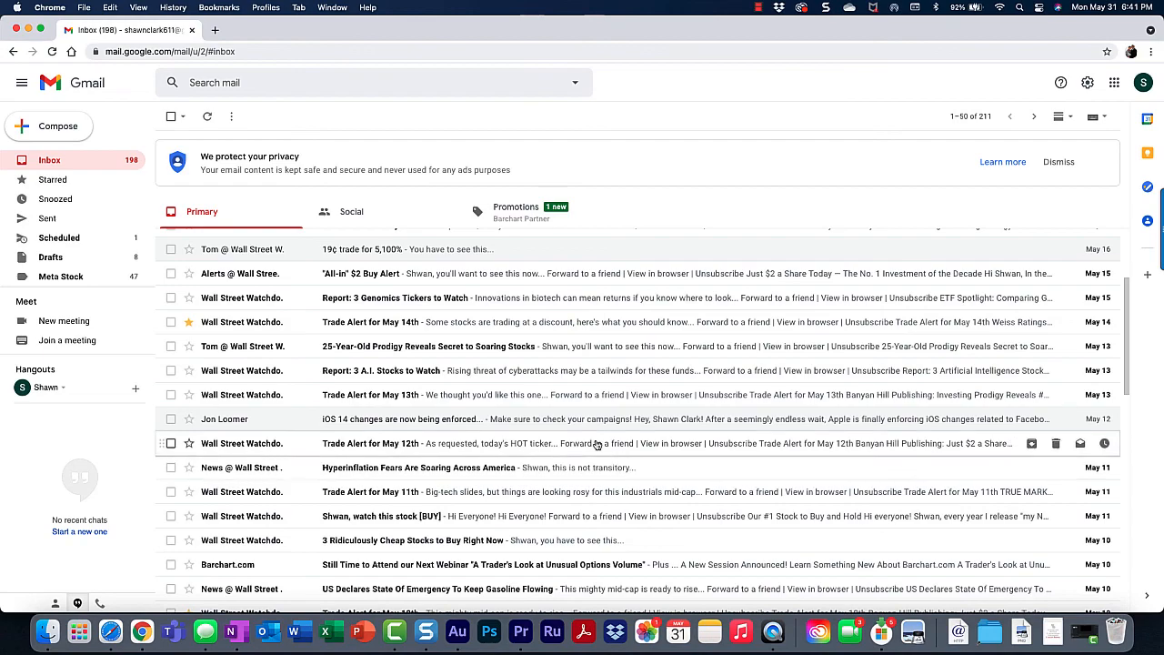
Scroll the inbox down toward the Wall Street Watchdogs messages.
scroll(down, 3)
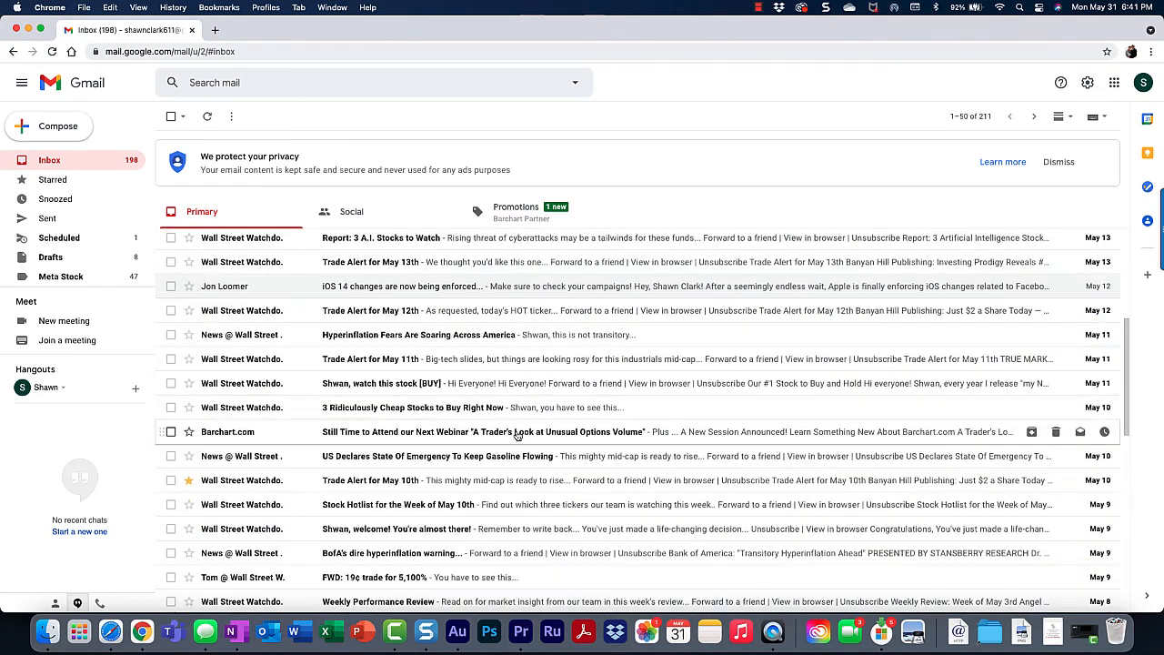
scroll(down, 3)
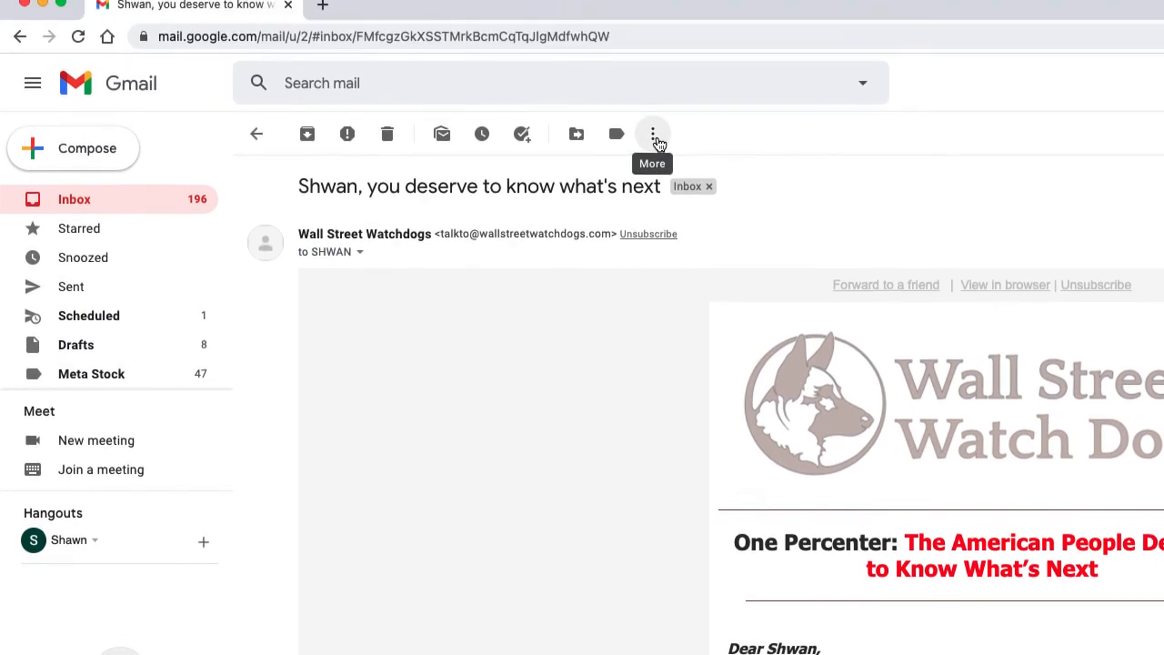
click(653, 135)
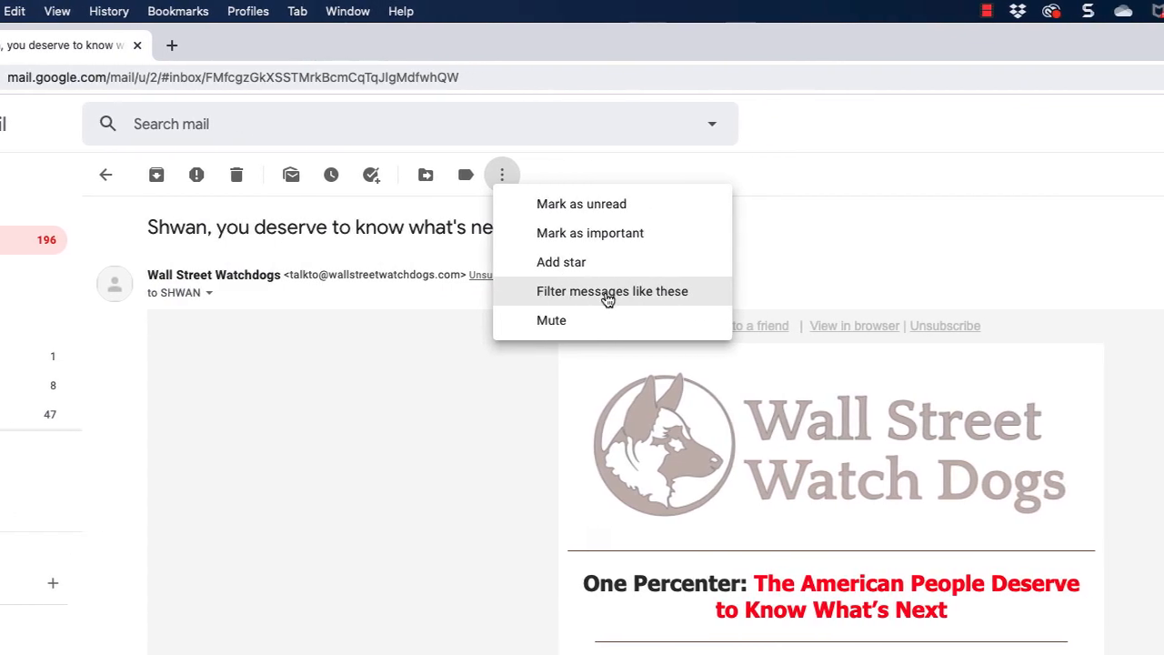
click(611, 291)
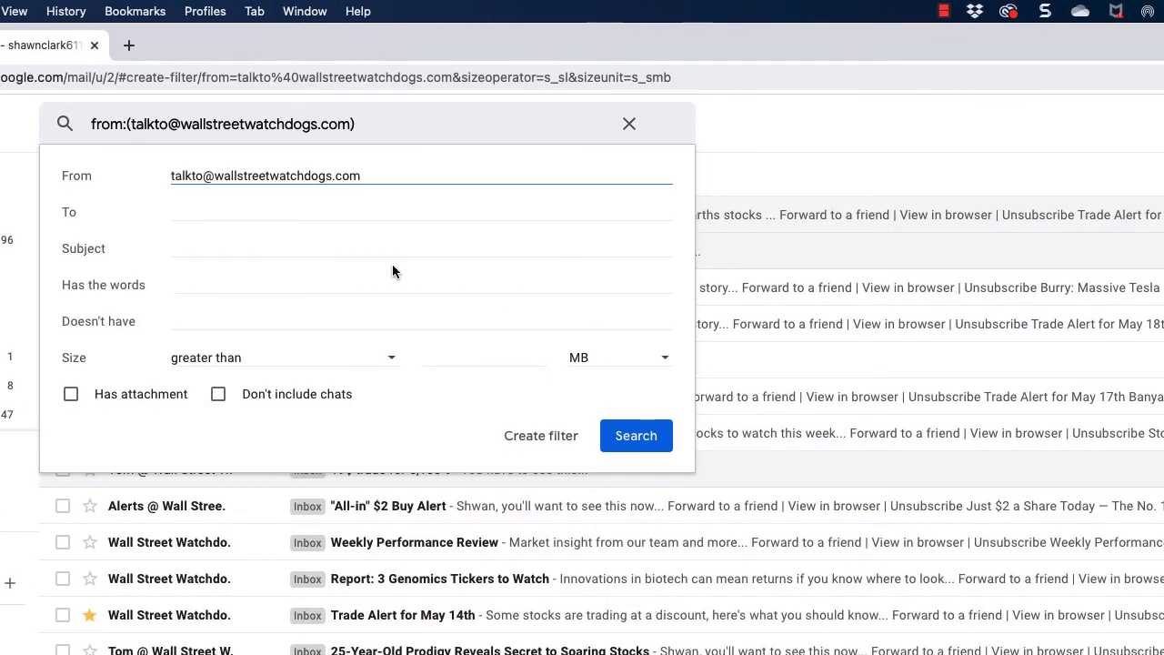
mouse_move(93, 185)
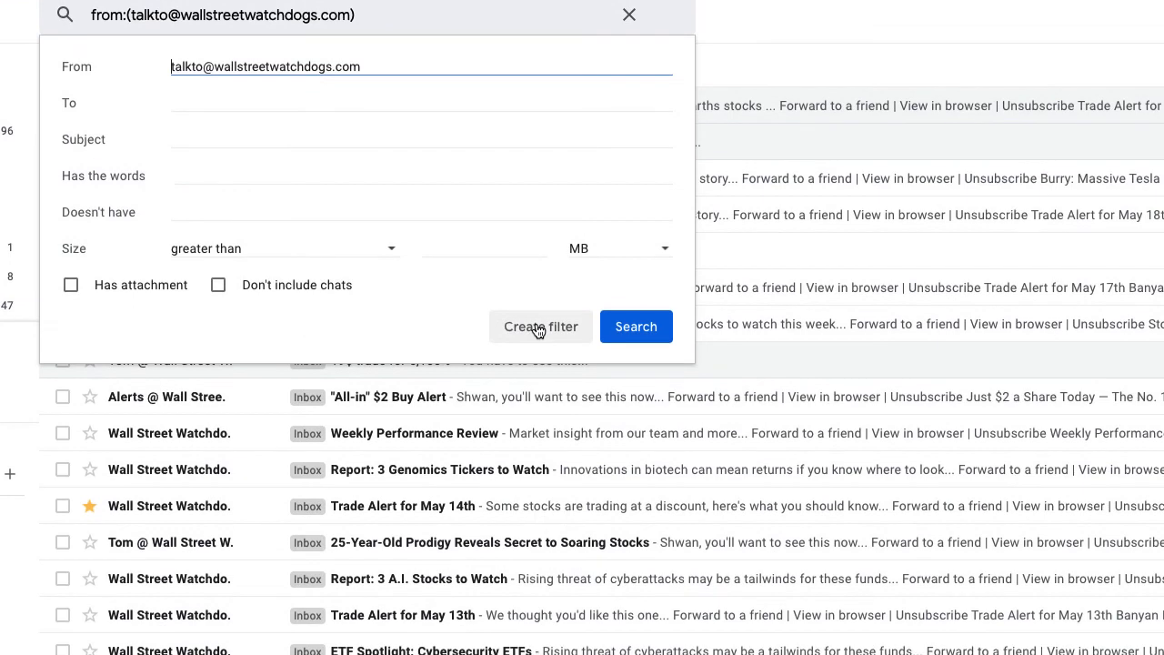
Advance to the filter actions and create a new label 'URGENT' for it to apply.
click(540, 328)
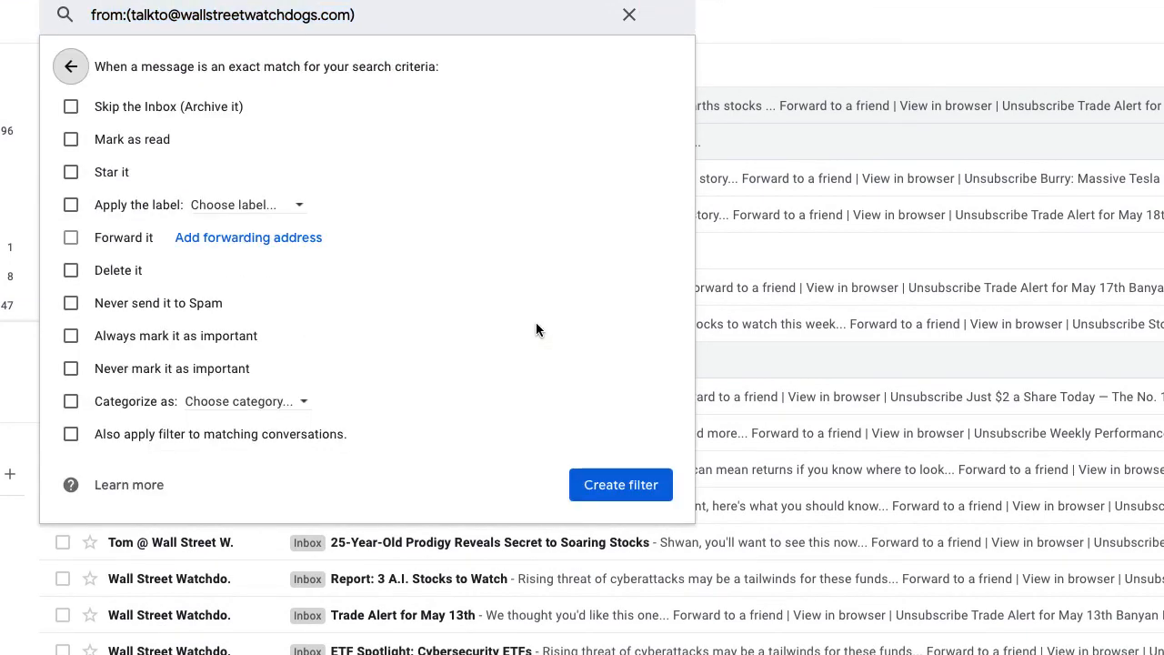
mouse_move(264, 236)
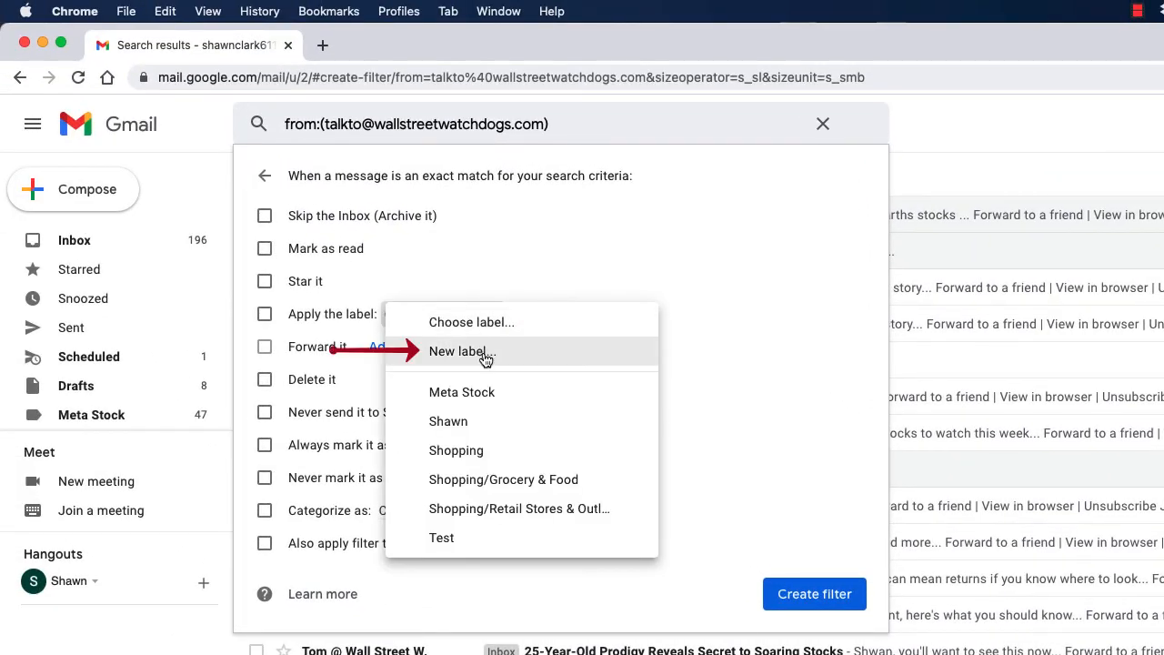
click(458, 351)
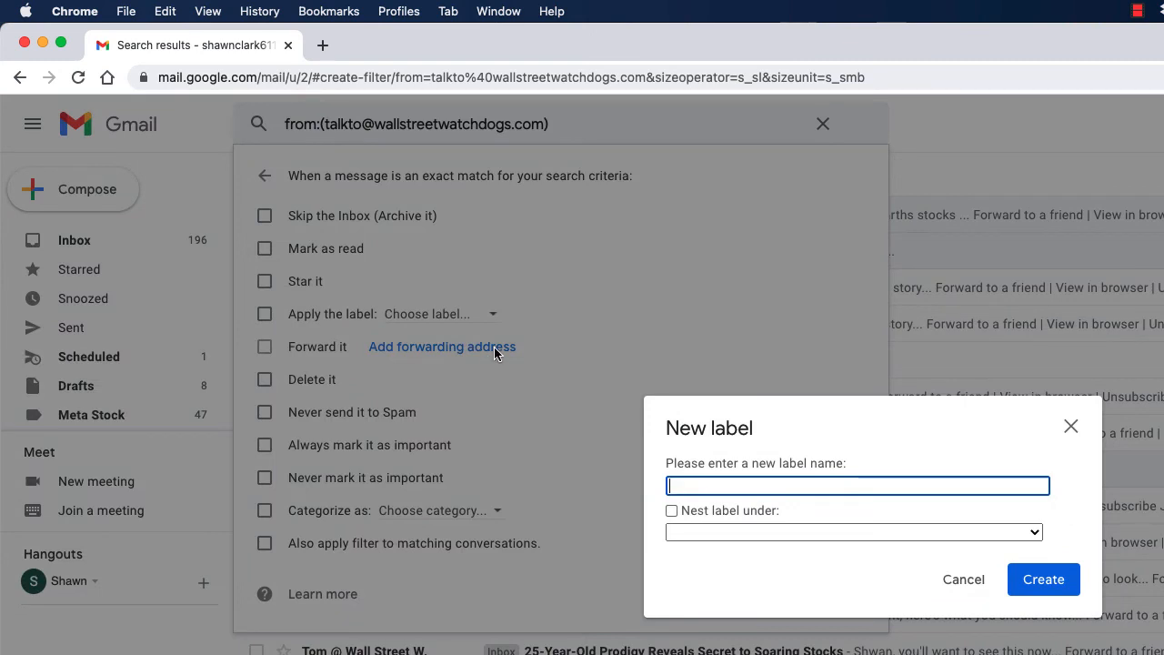
text(URGENT)
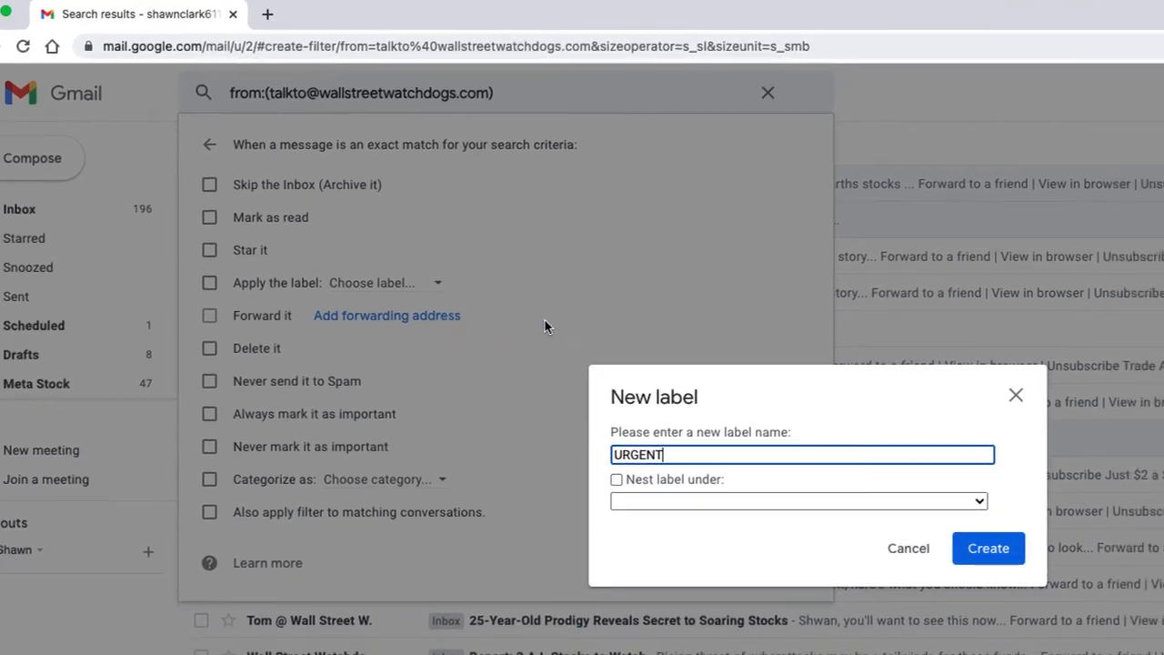
click(987, 547)
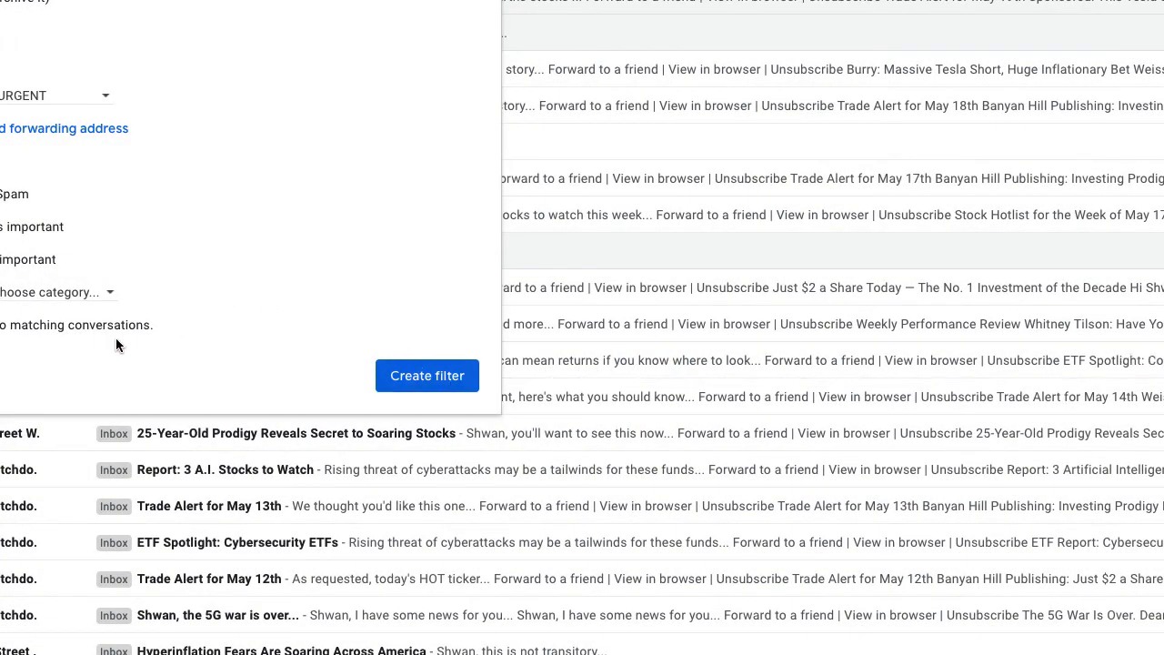
Enable 'Also apply filter to matching conversations' and create the Wall Street Watchdogs filter.
click(426, 375)
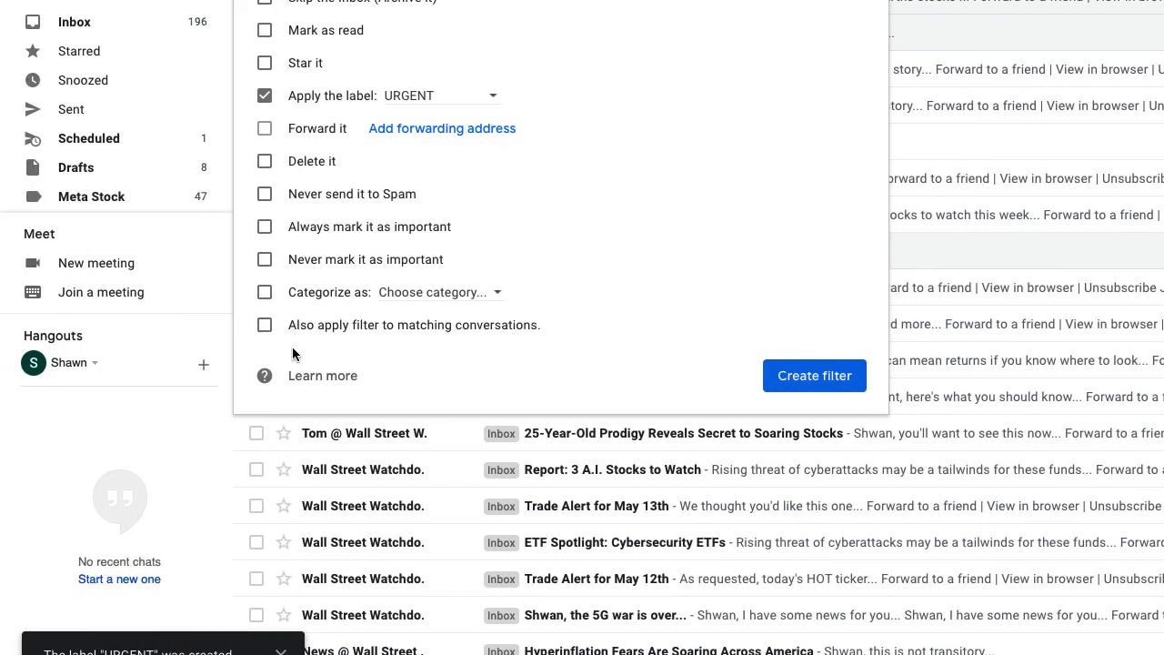
click(215, 345)
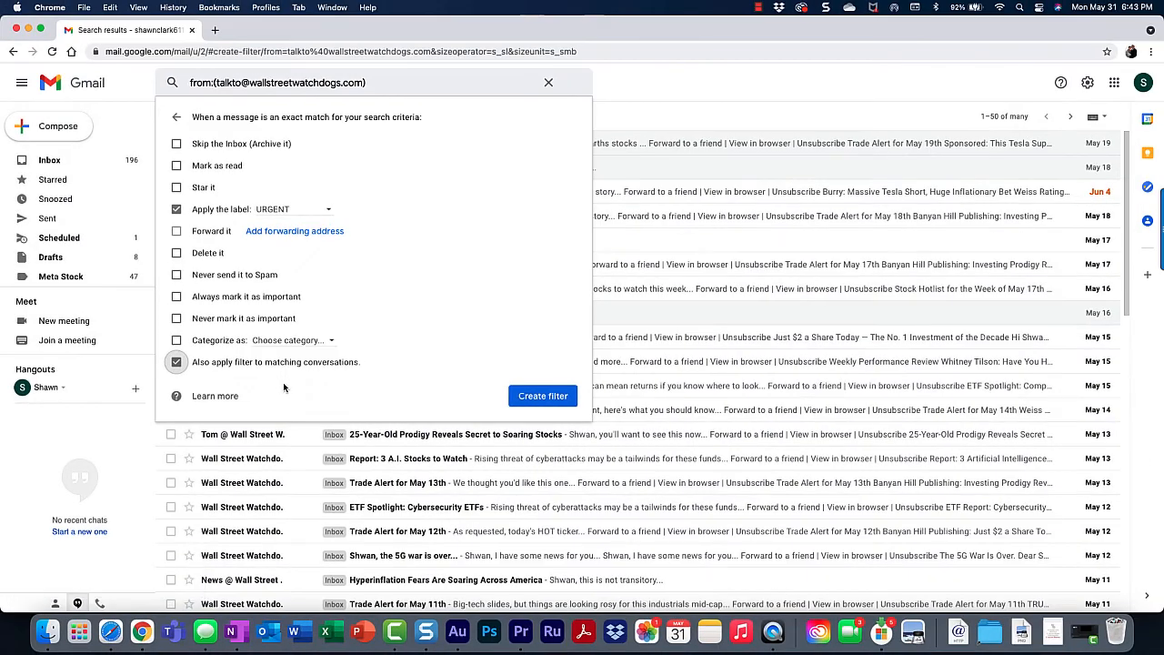
mouse_move(240, 154)
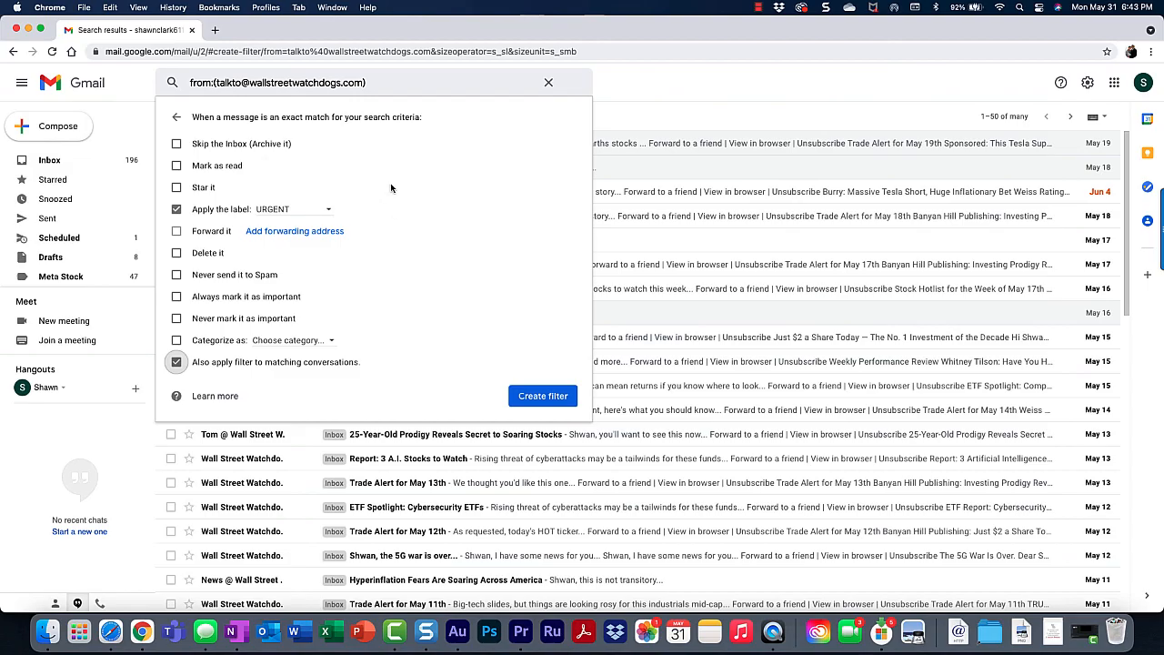
mouse_move(494, 329)
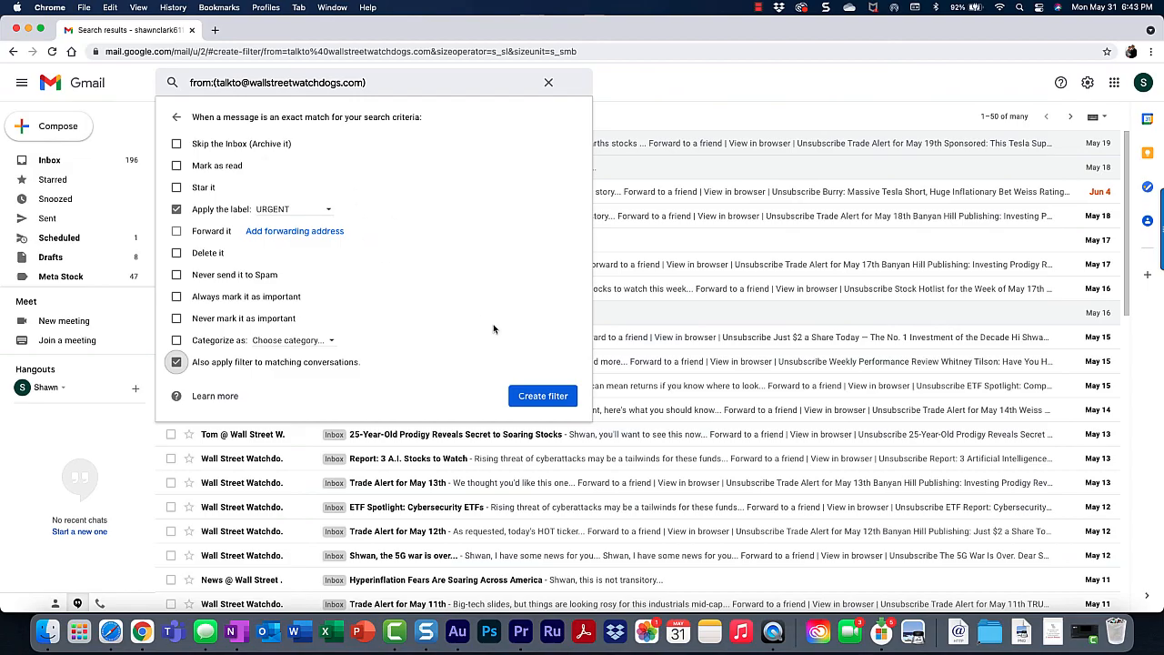
click(542, 396)
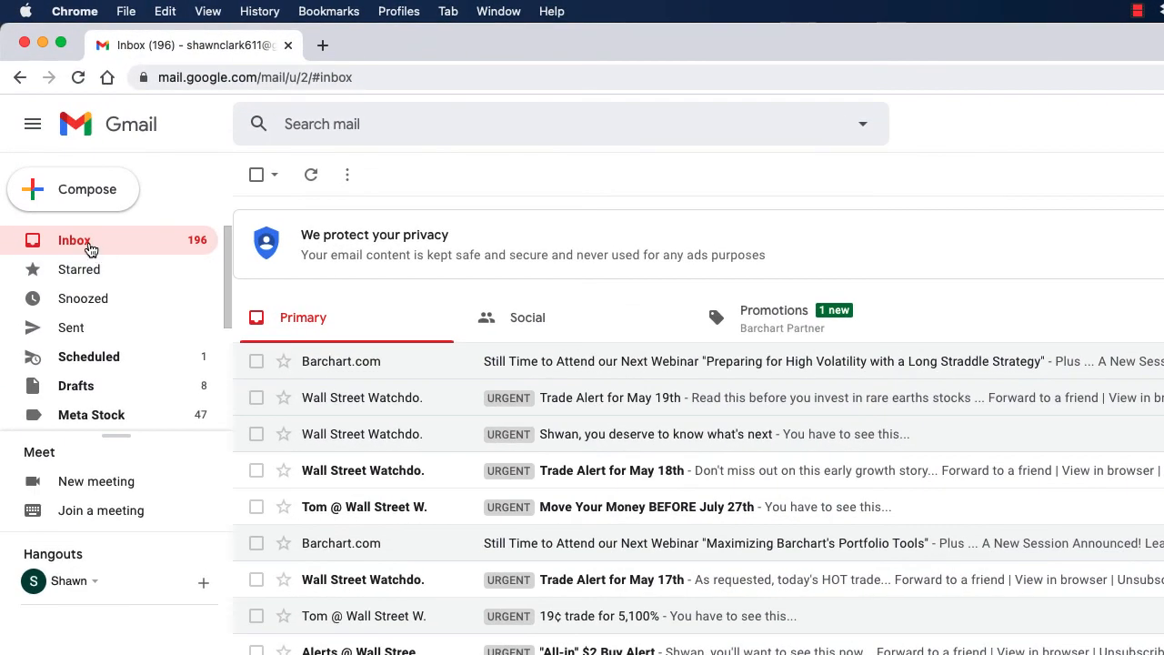
mouse_move(421, 425)
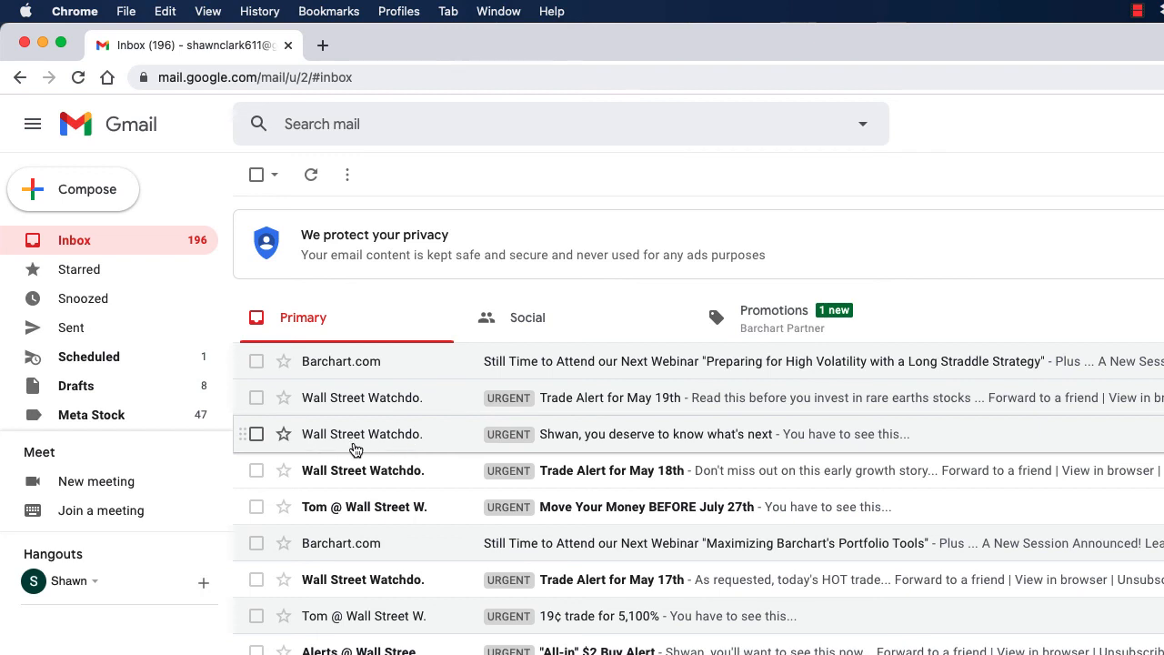
mouse_move(521, 409)
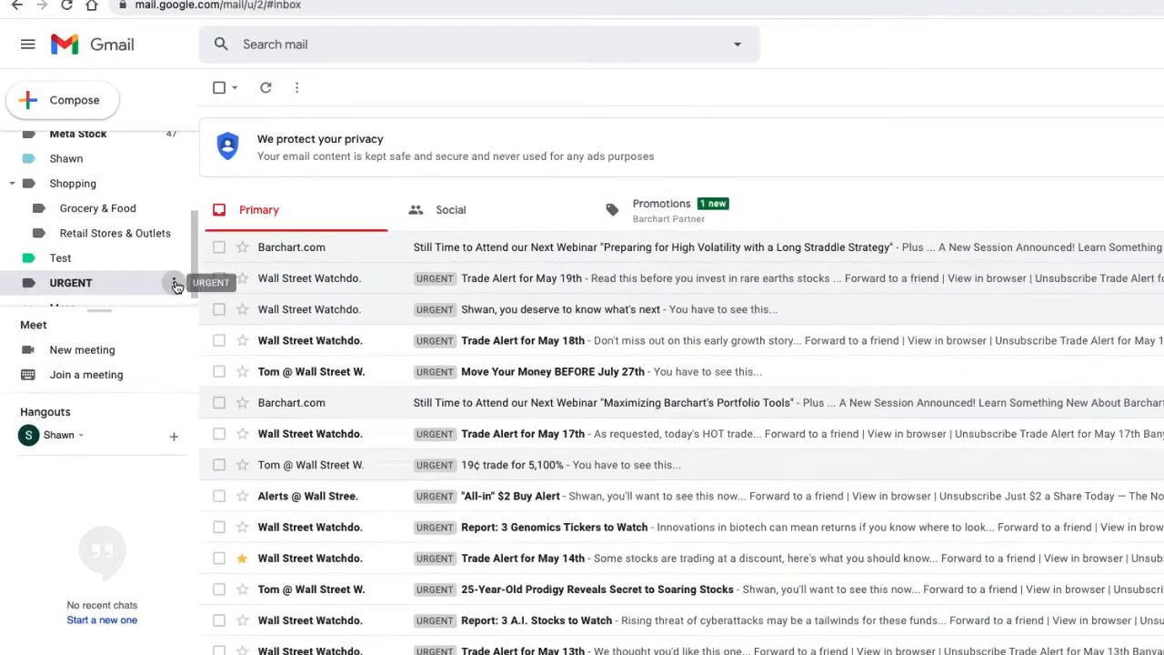
Set the URGENT label's colour to red from its options menu.
click(178, 284)
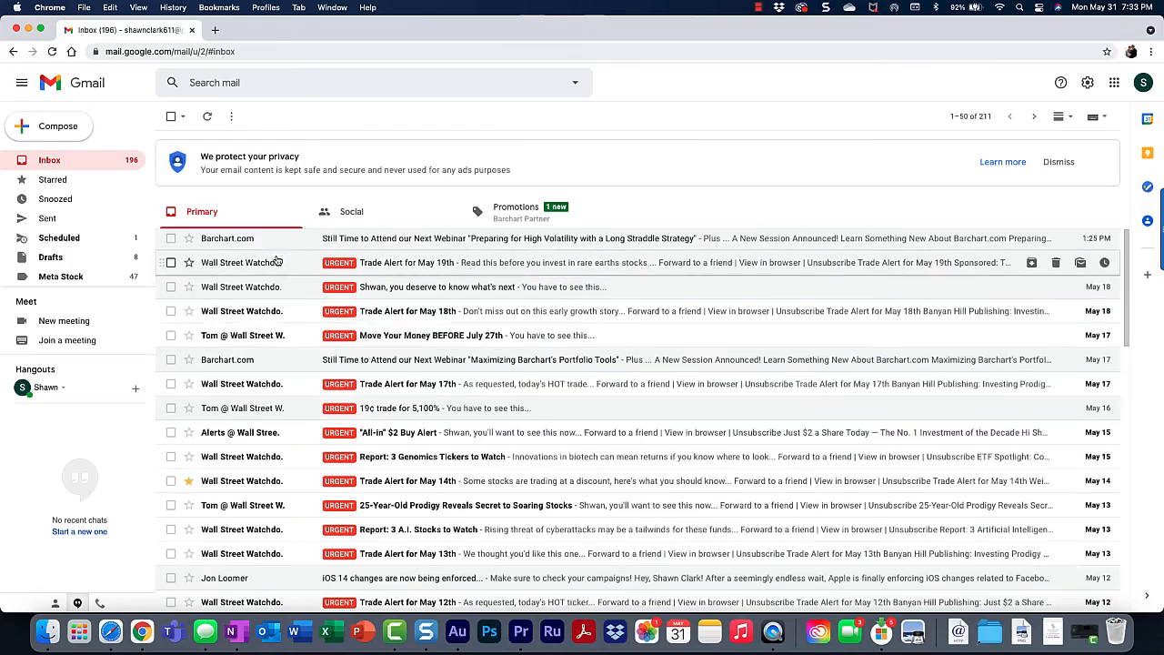
scroll(down, 3)
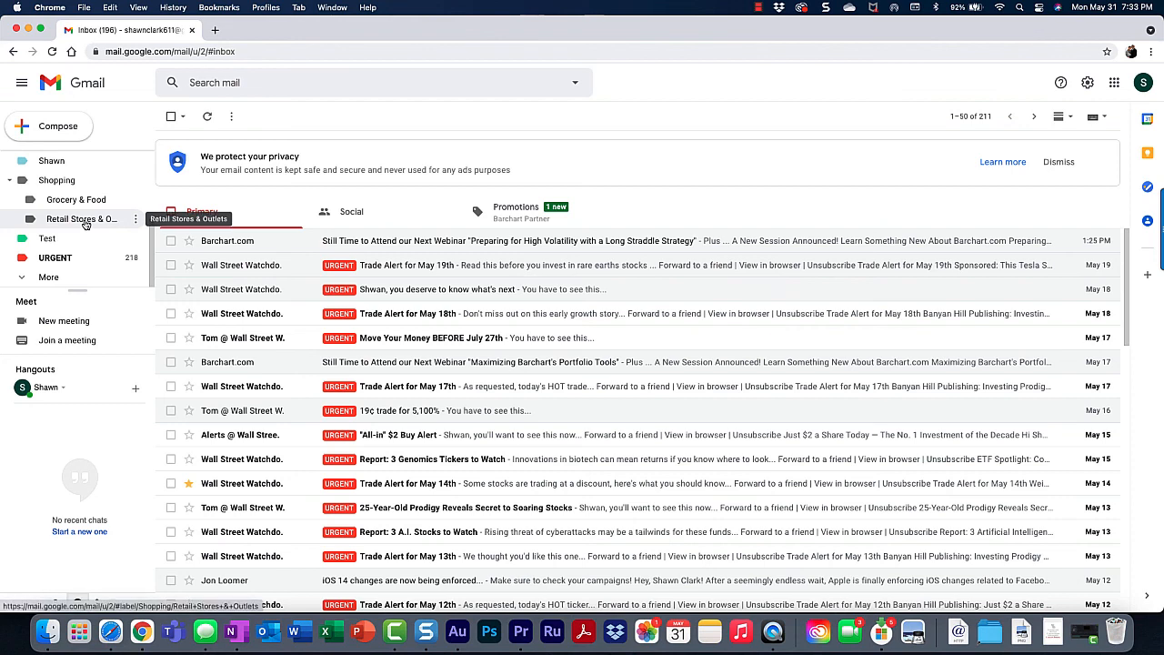
mouse_move(55, 259)
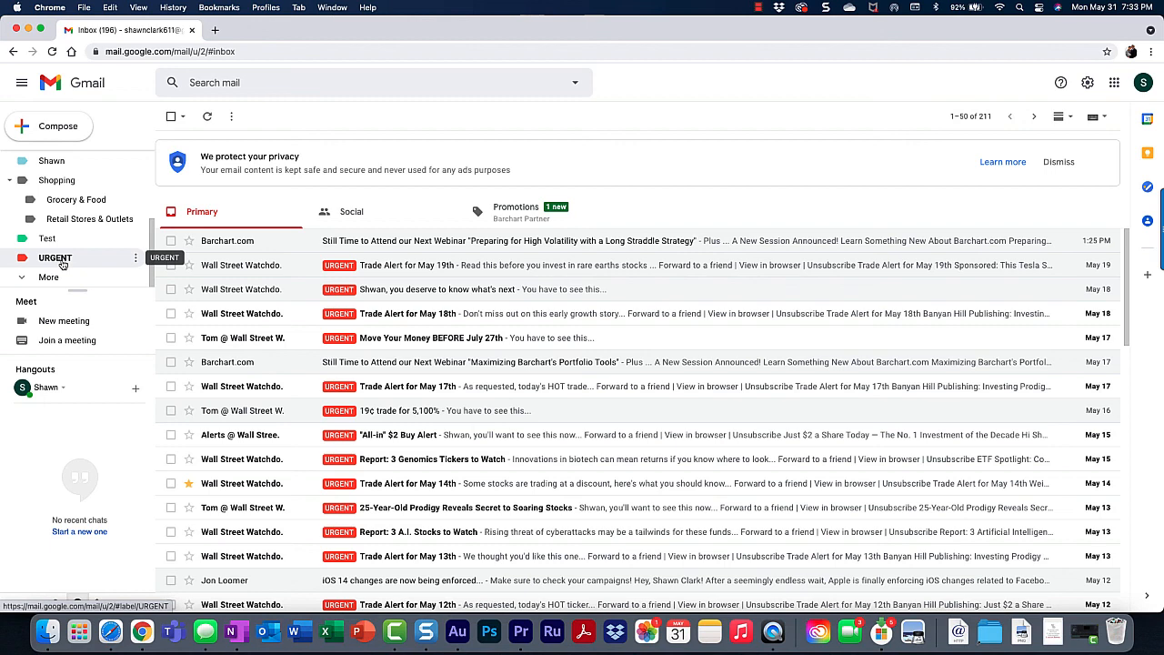
click(55, 258)
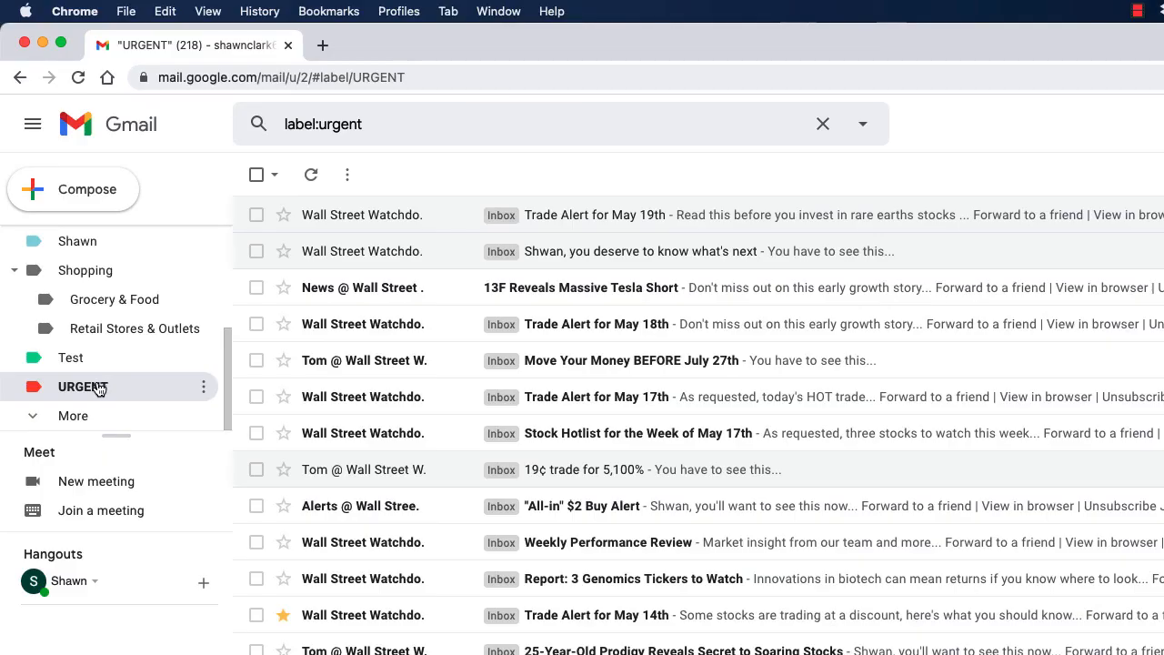
mouse_move(82, 386)
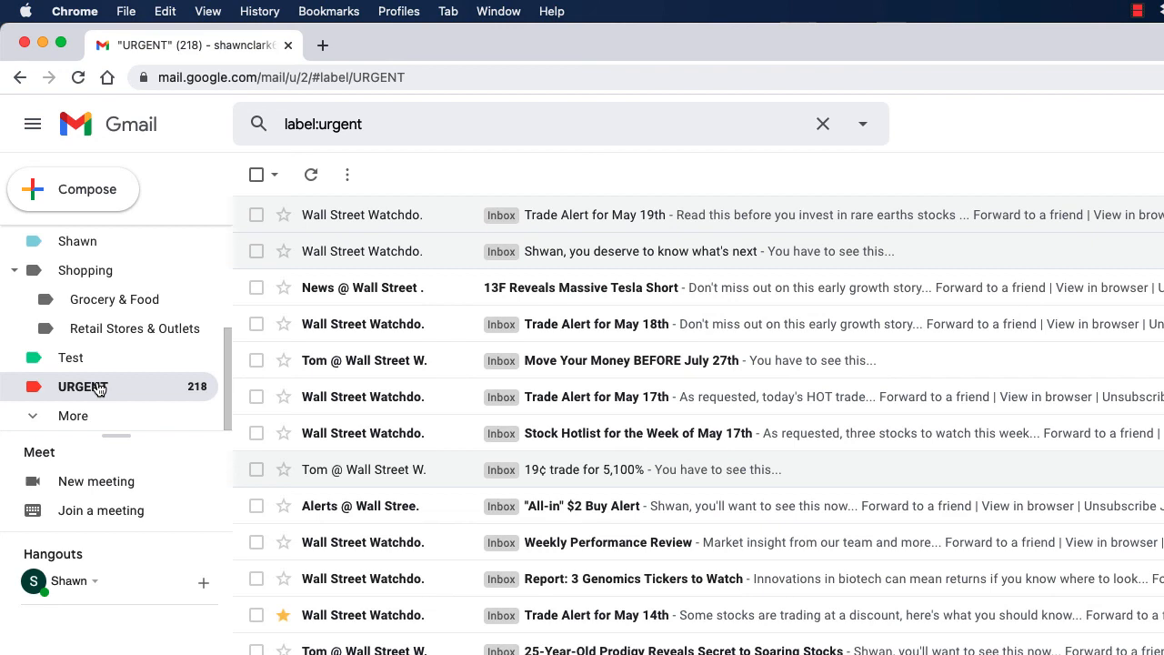
mouse_move(222, 393)
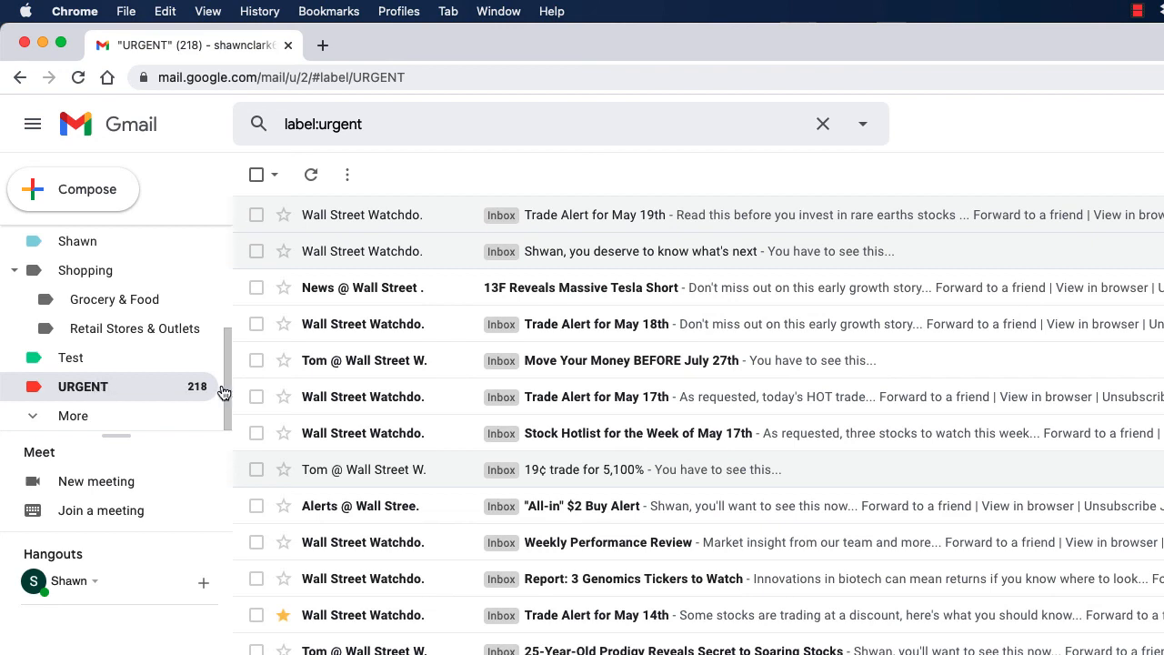
mouse_move(266, 396)
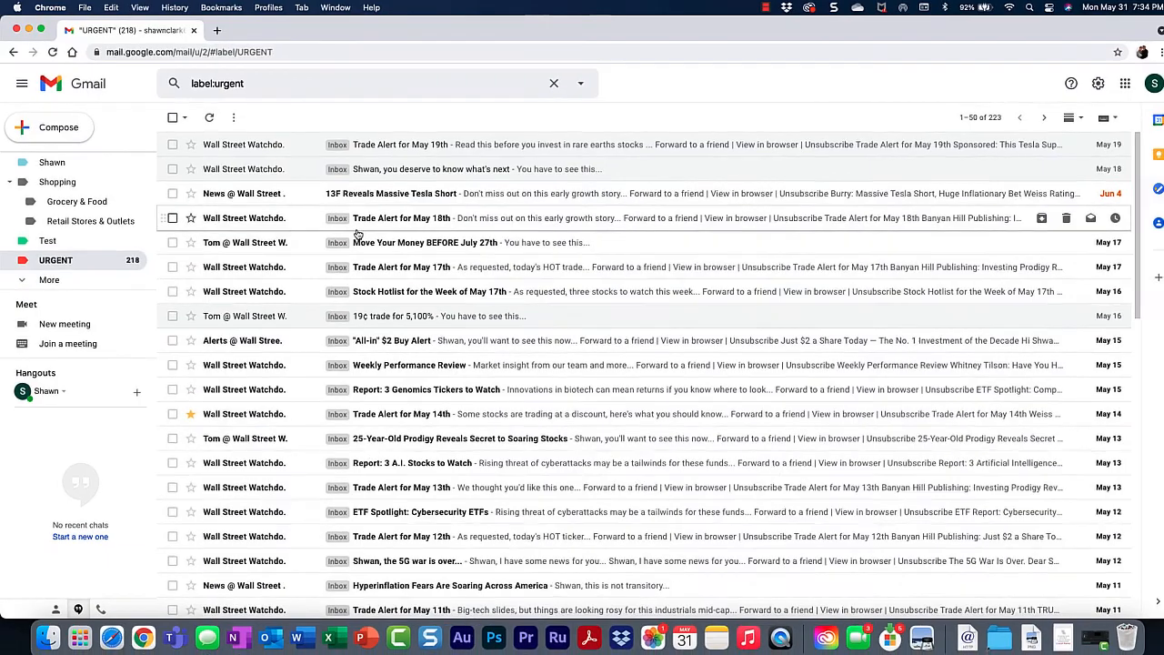
click(49, 160)
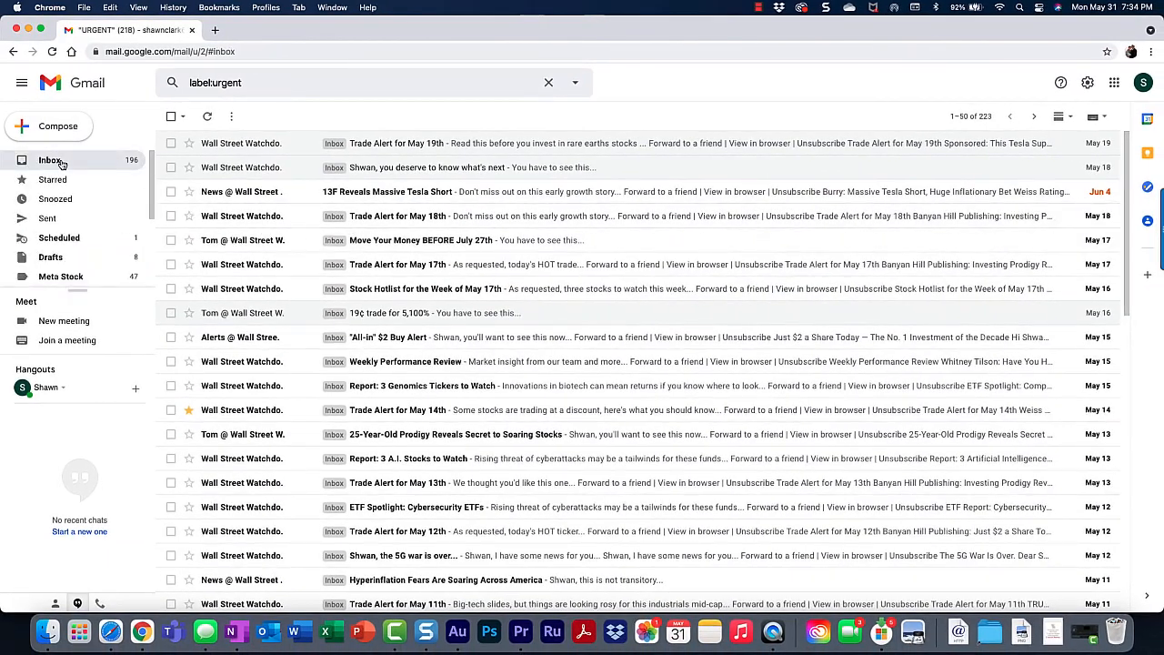
click(49, 160)
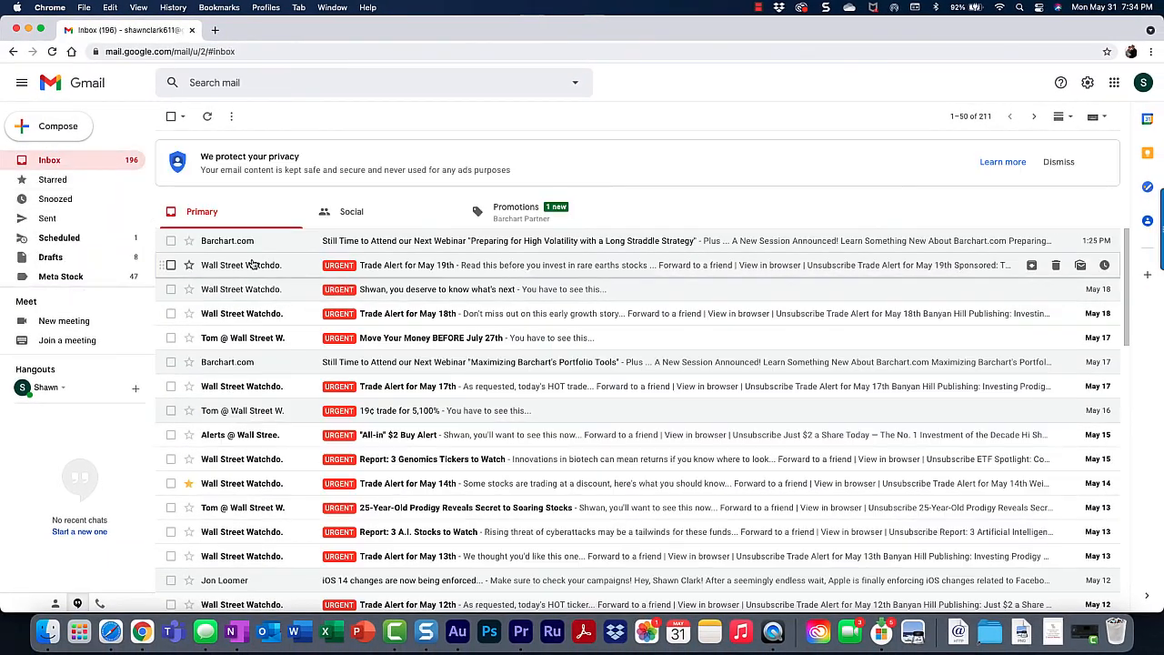